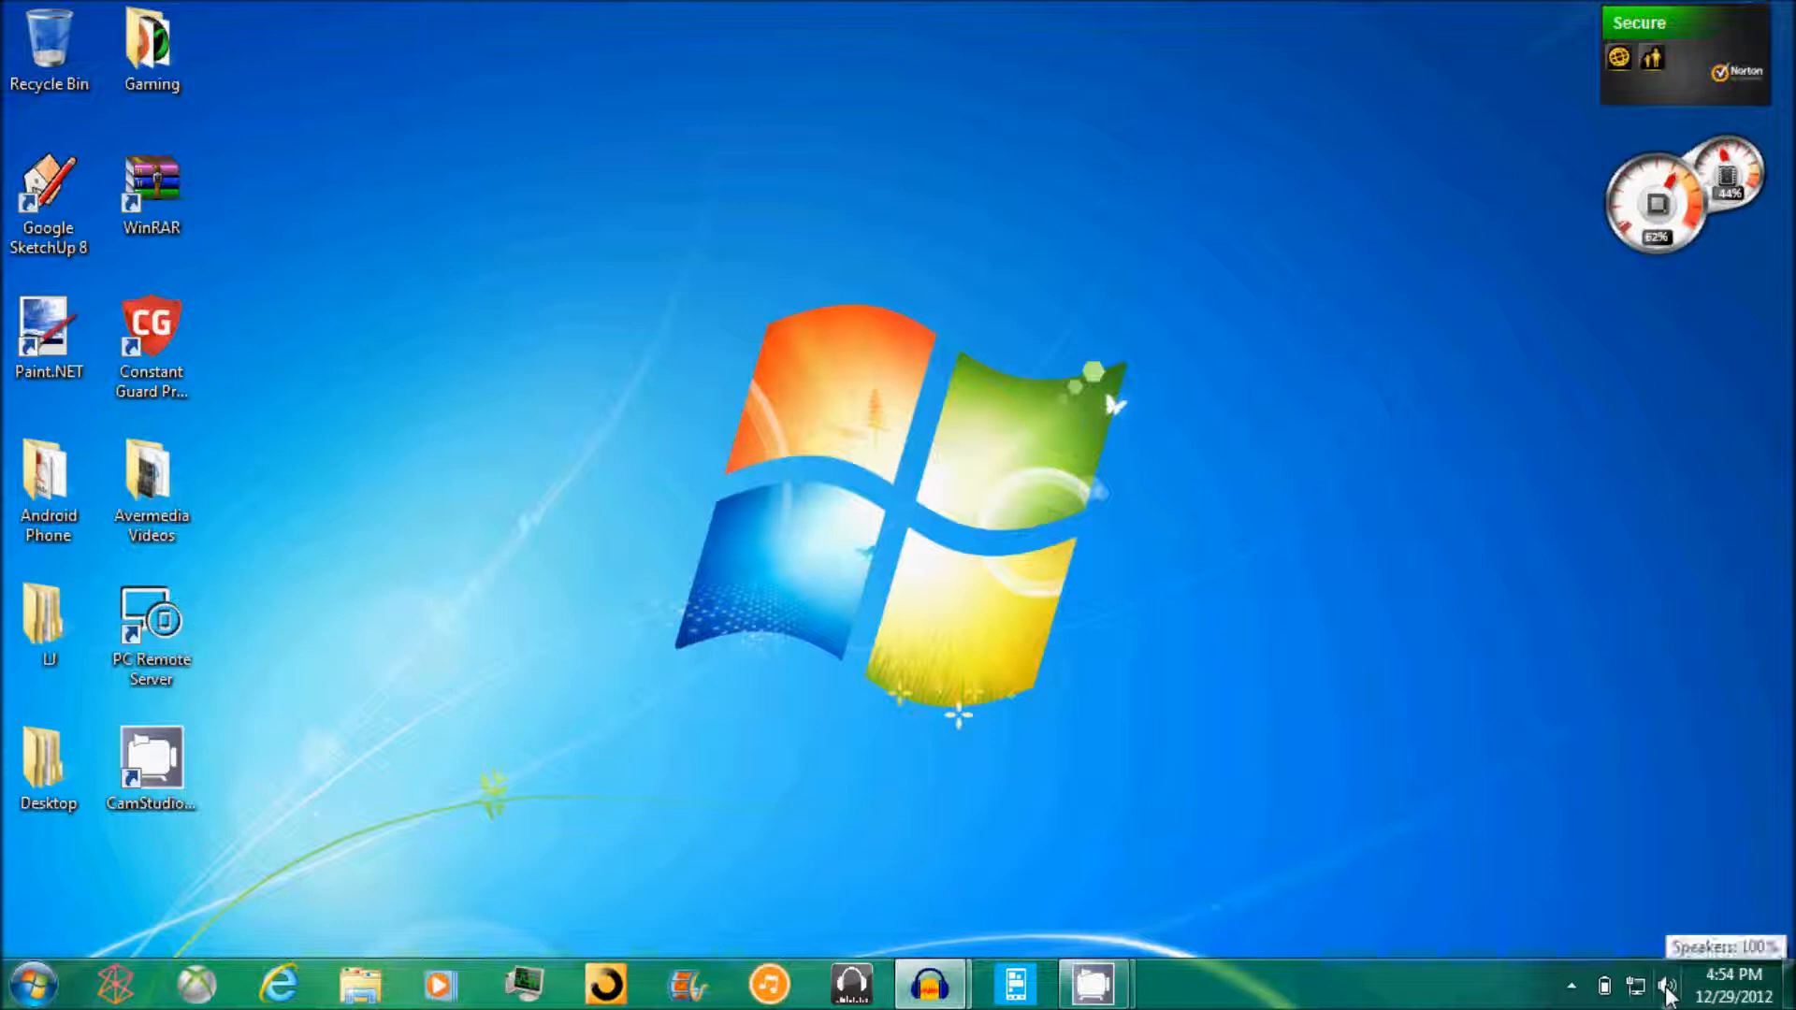
pyautogui.moveTo(460, 407)
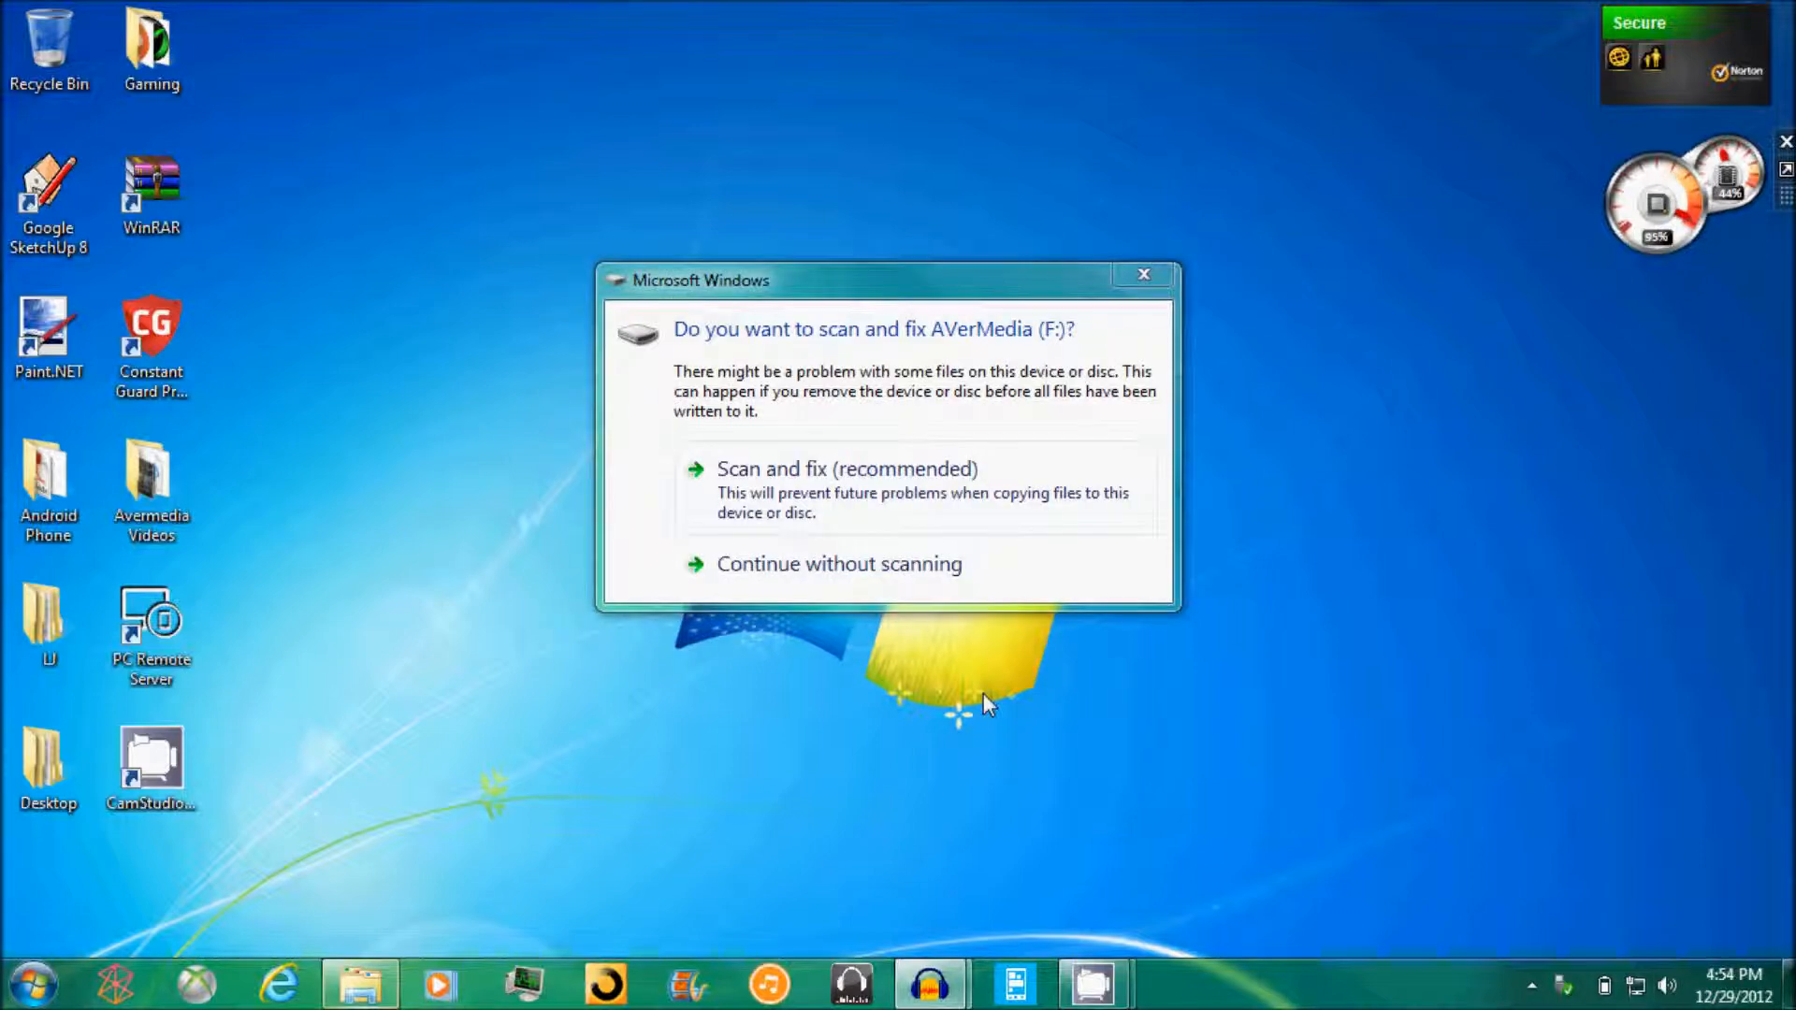
# Continue without scanning the AVerMedia (F:) drive.
pyautogui.click(1142, 275)
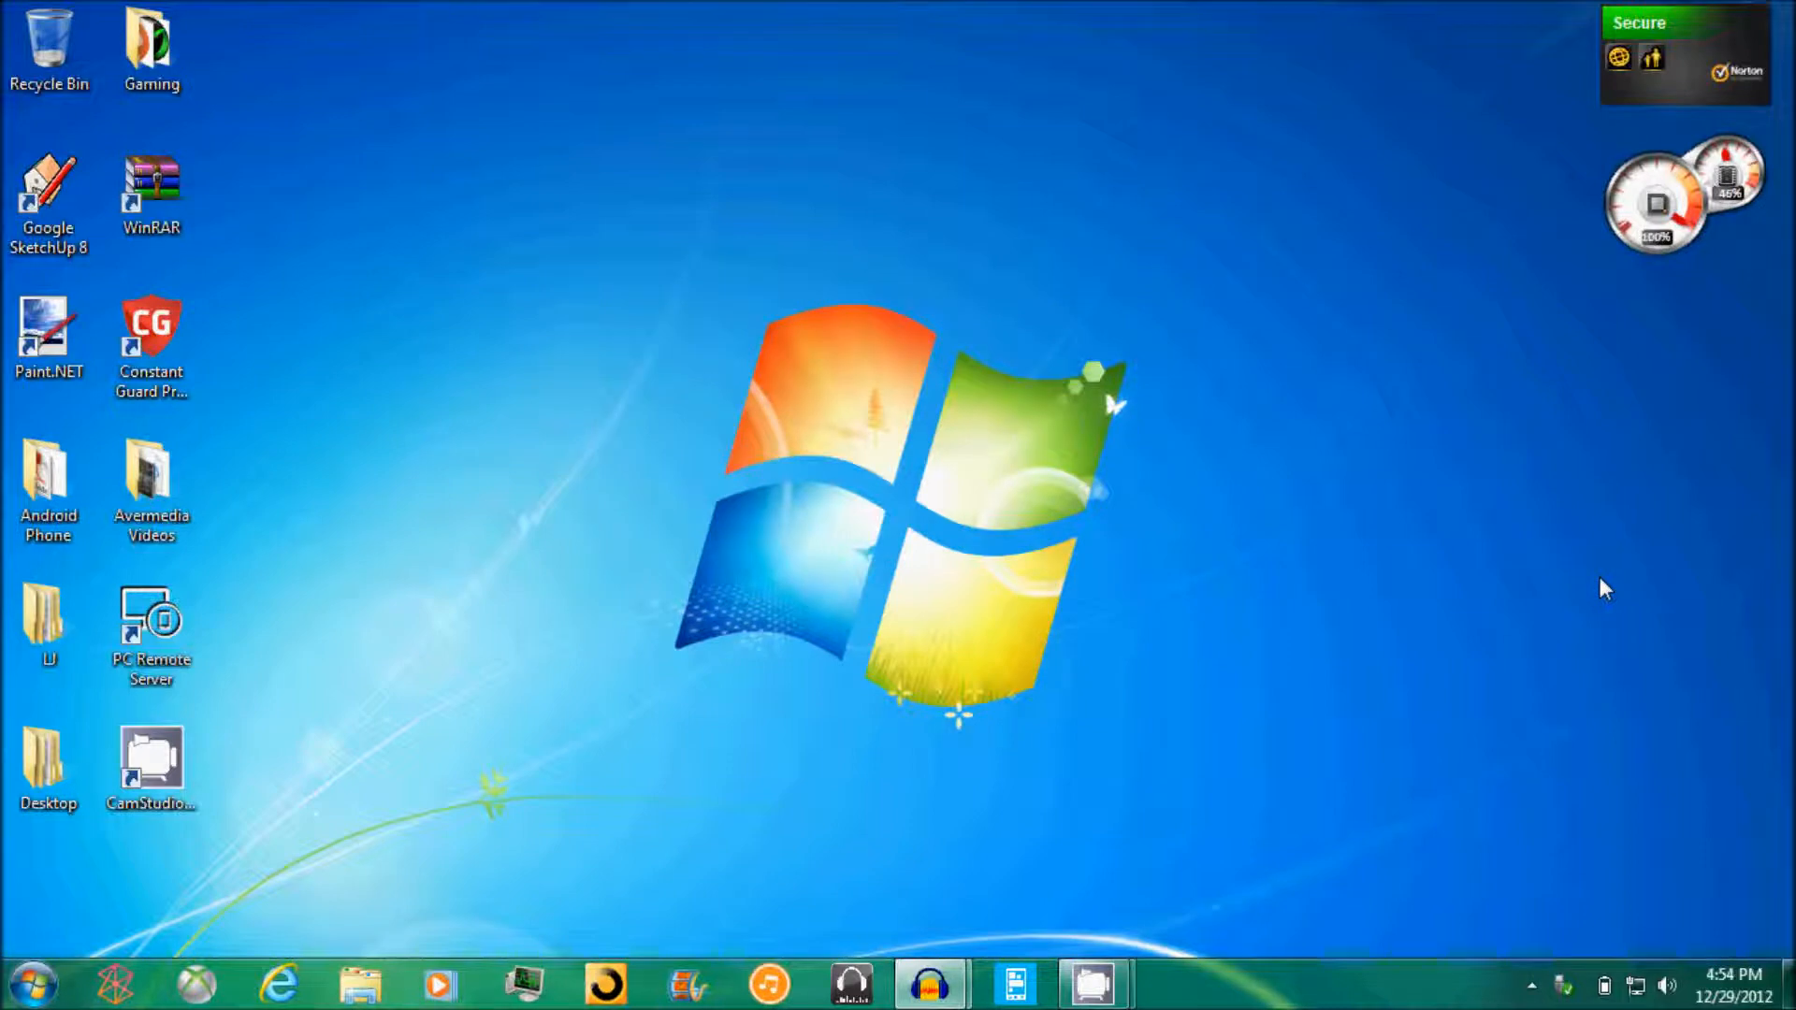
pyautogui.moveTo(1580, 587)
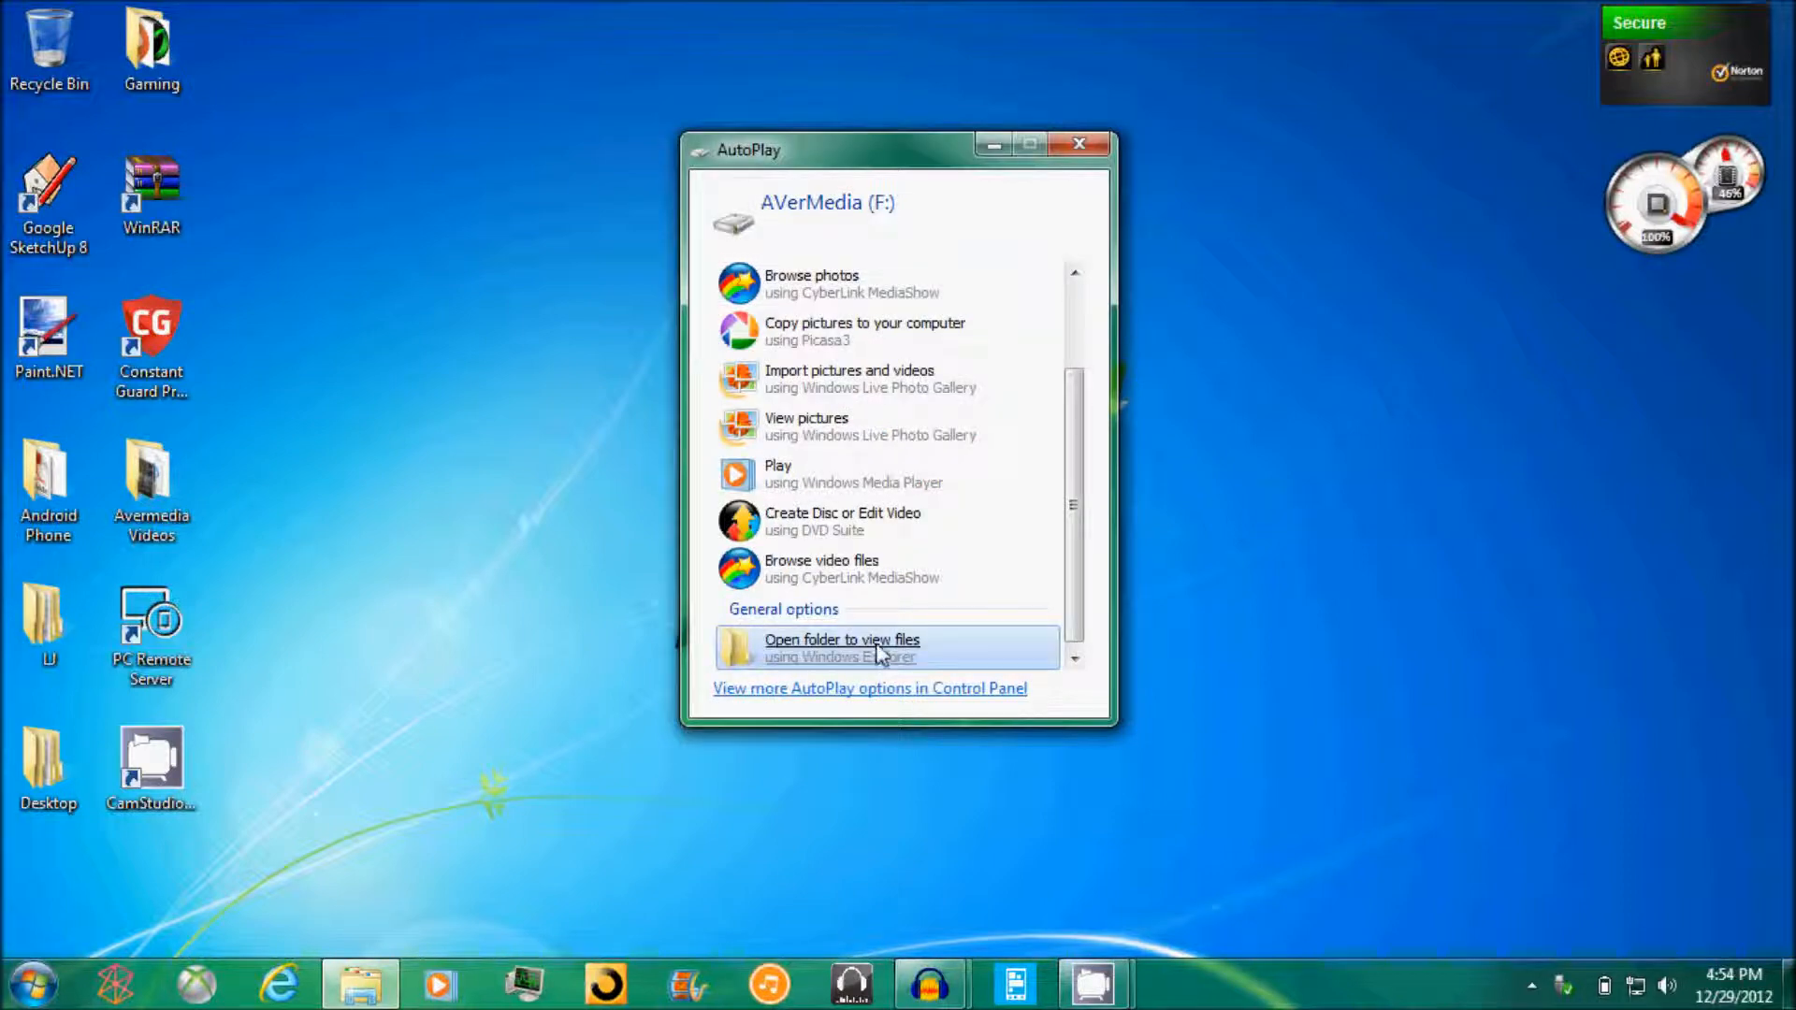
pyautogui.click(842, 648)
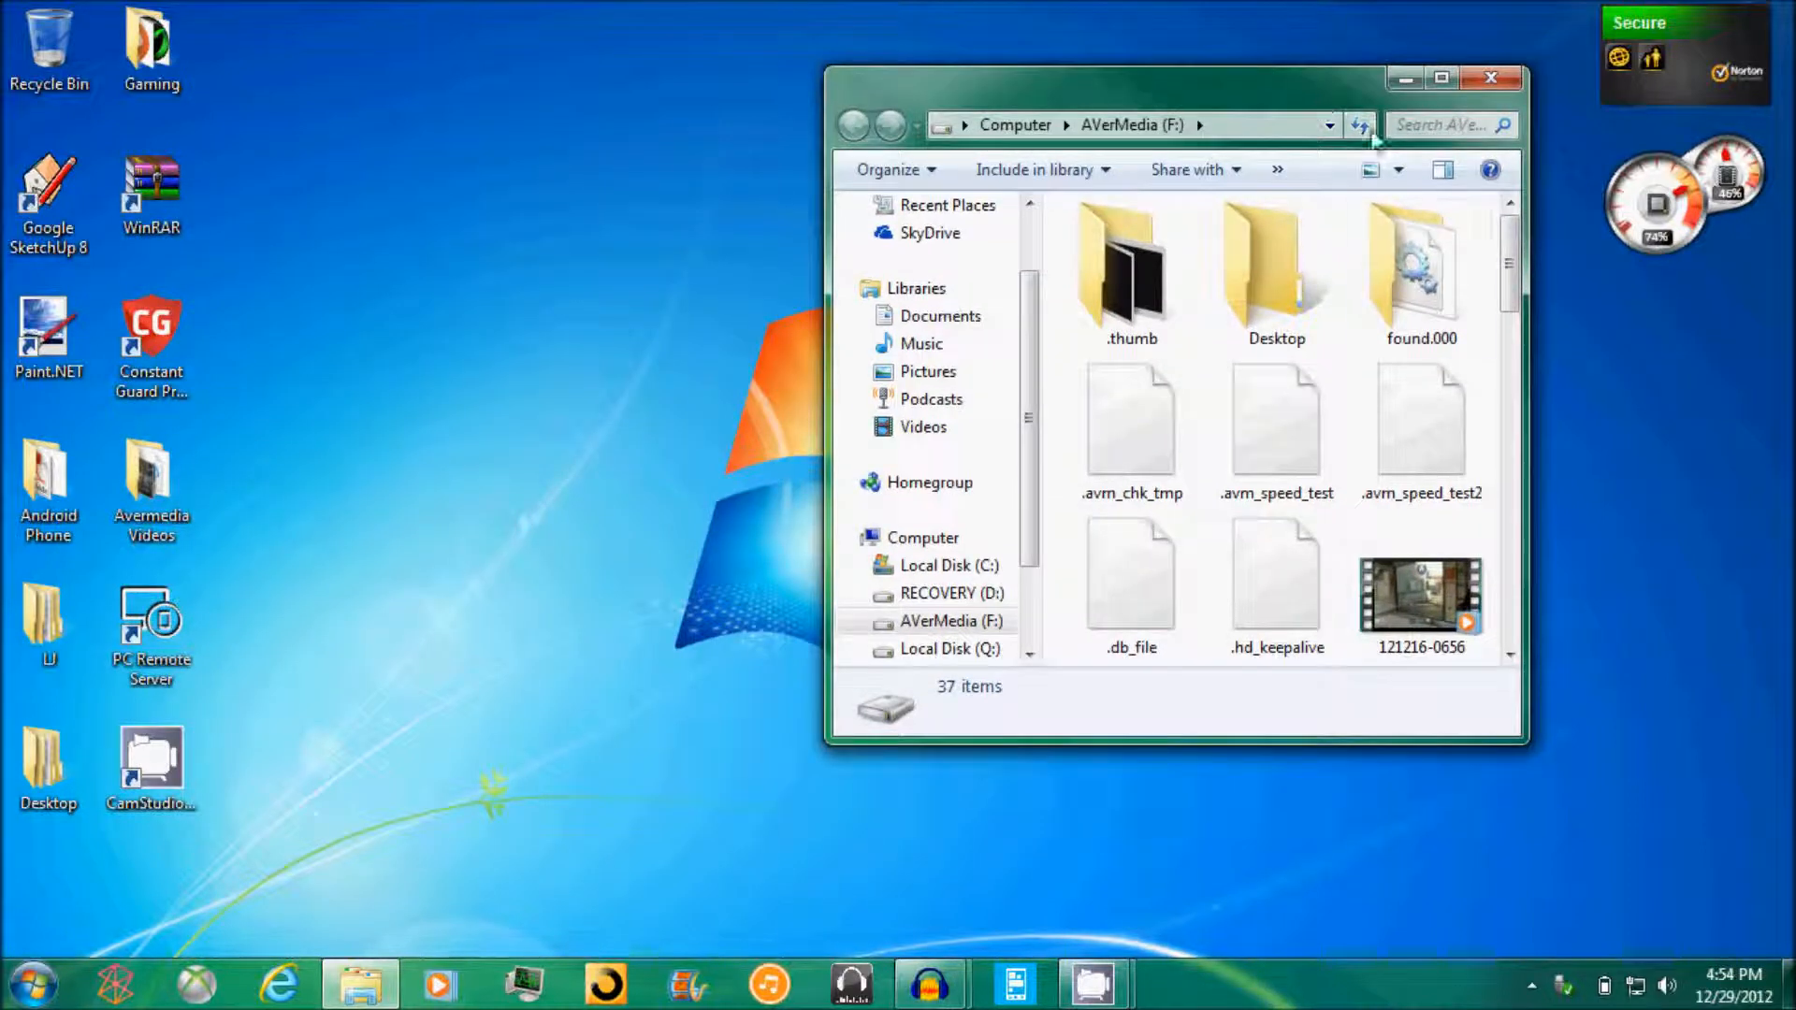
pyautogui.scroll(-3)
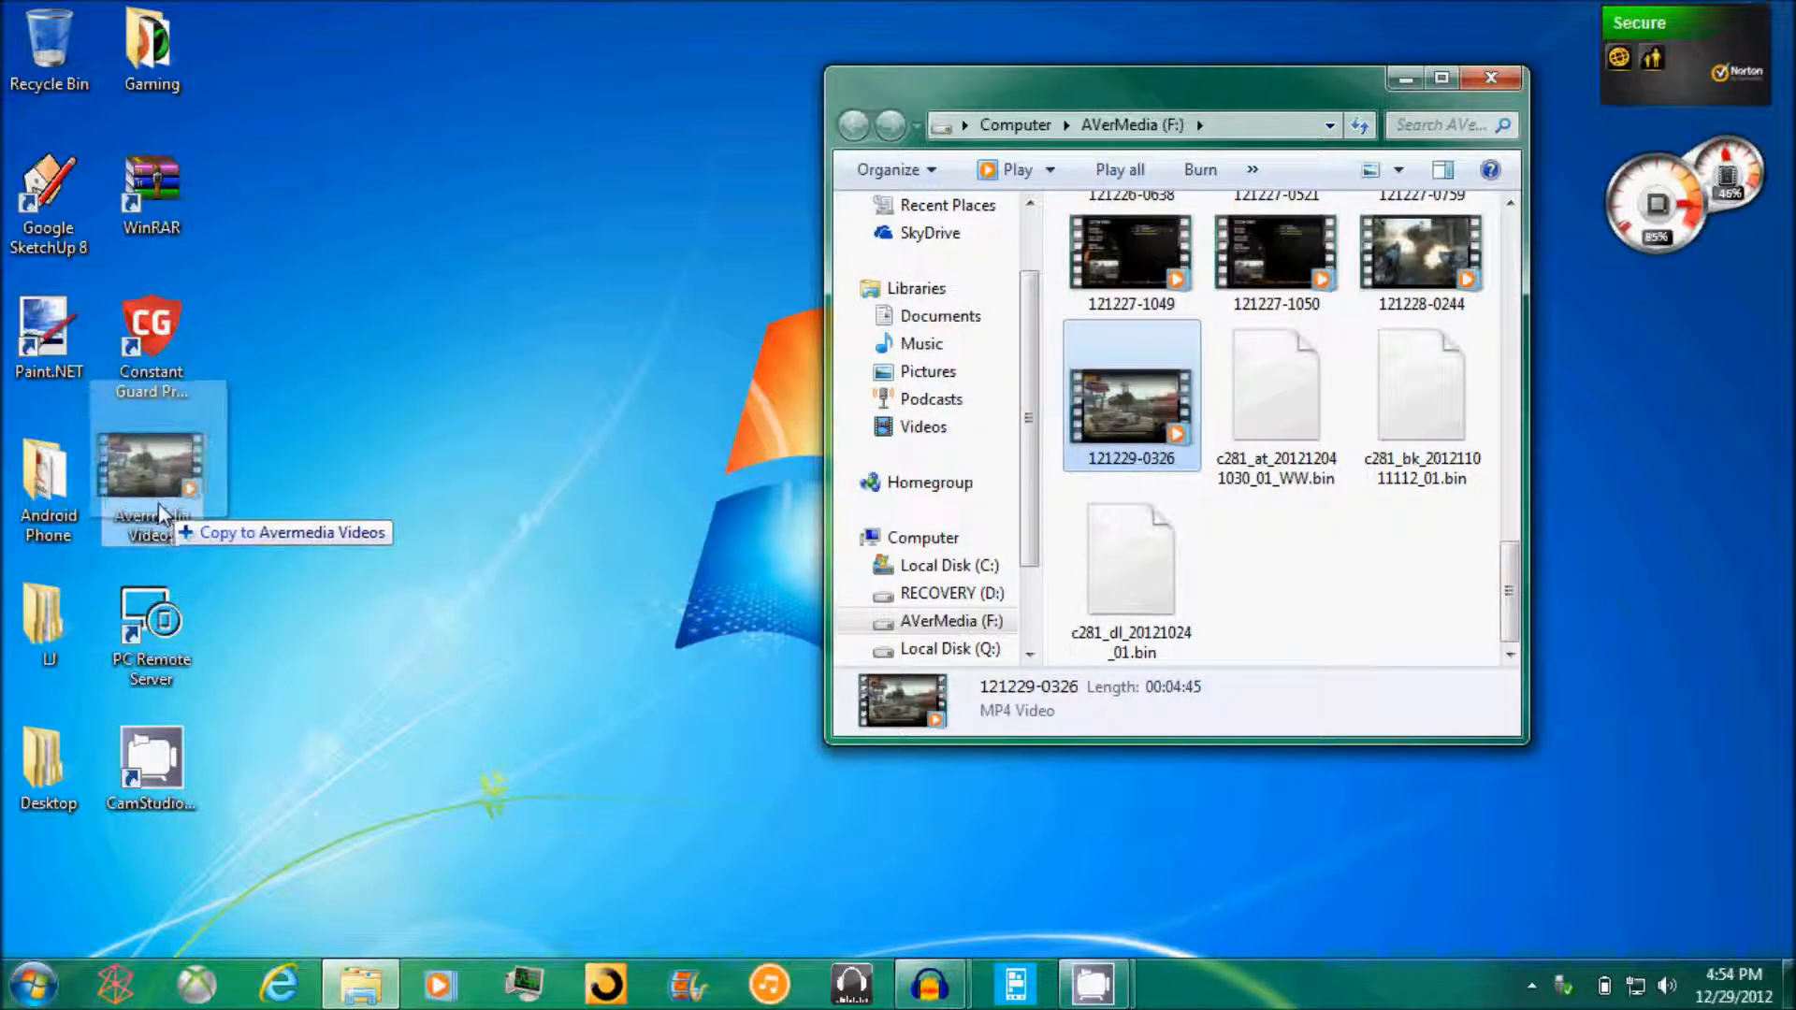
pyautogui.moveTo(148, 464); pyautogui.dragTo(481, 435)
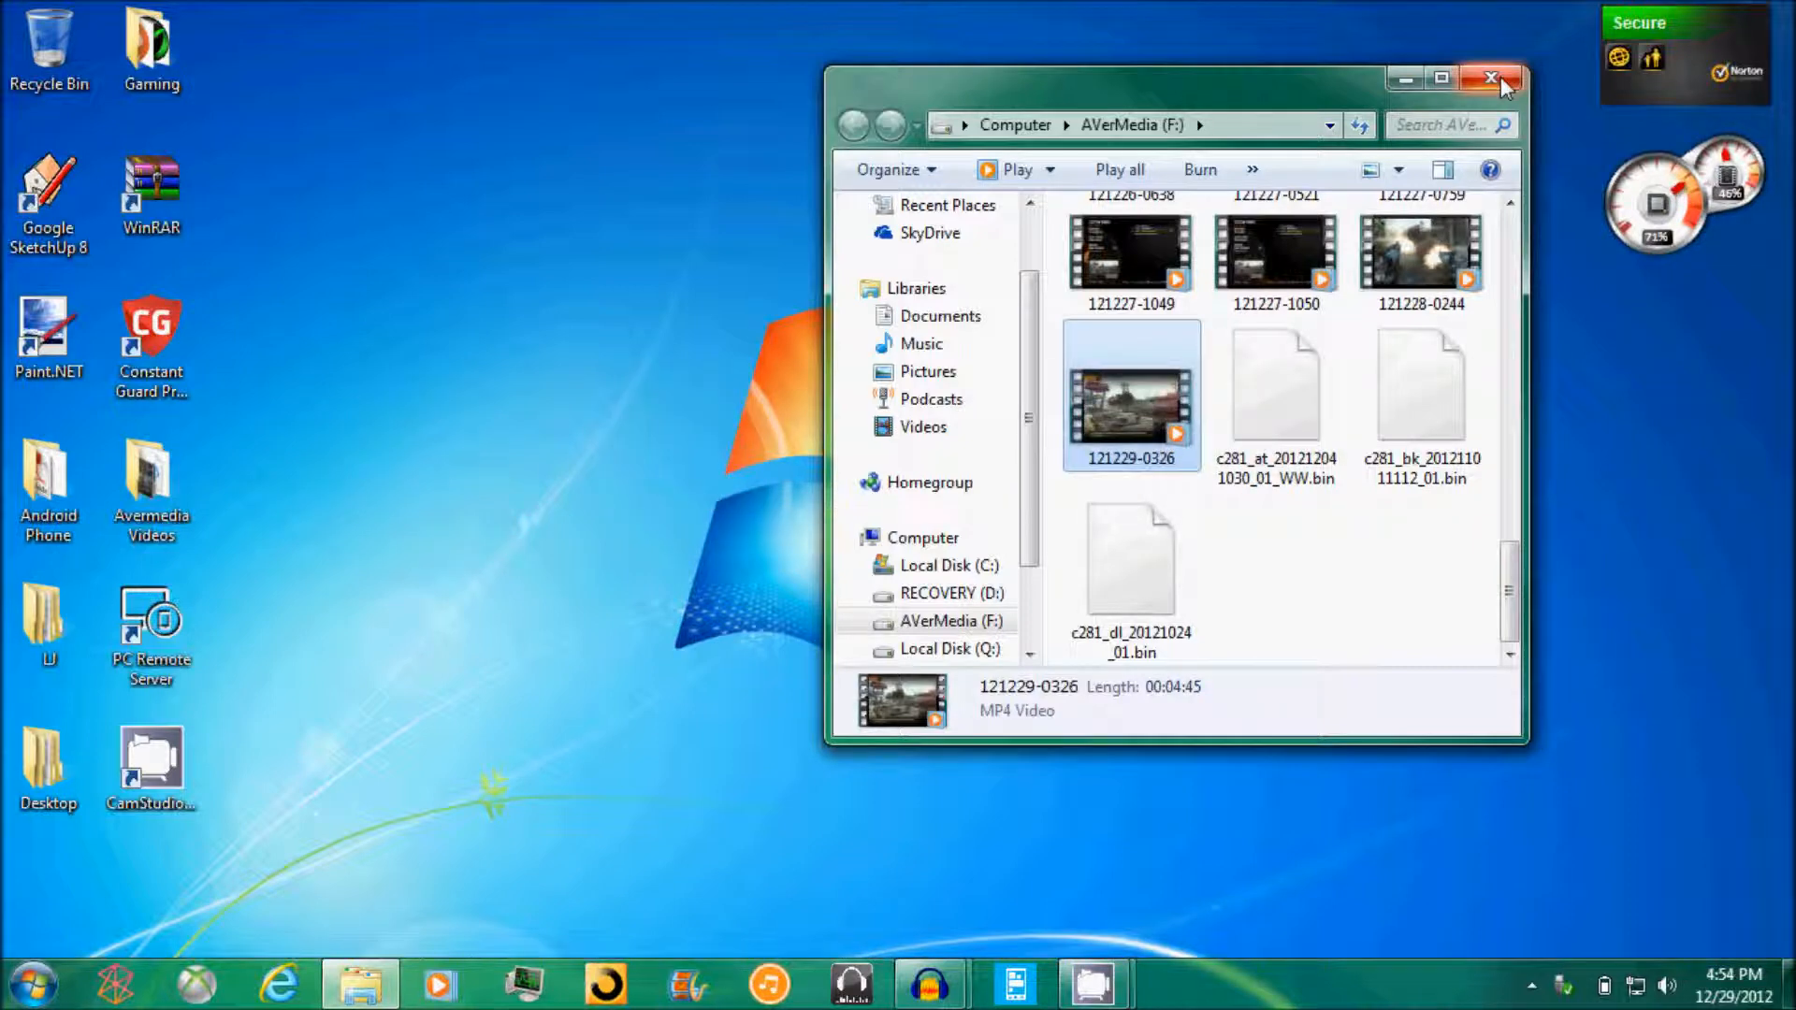
pyautogui.click(1492, 77)
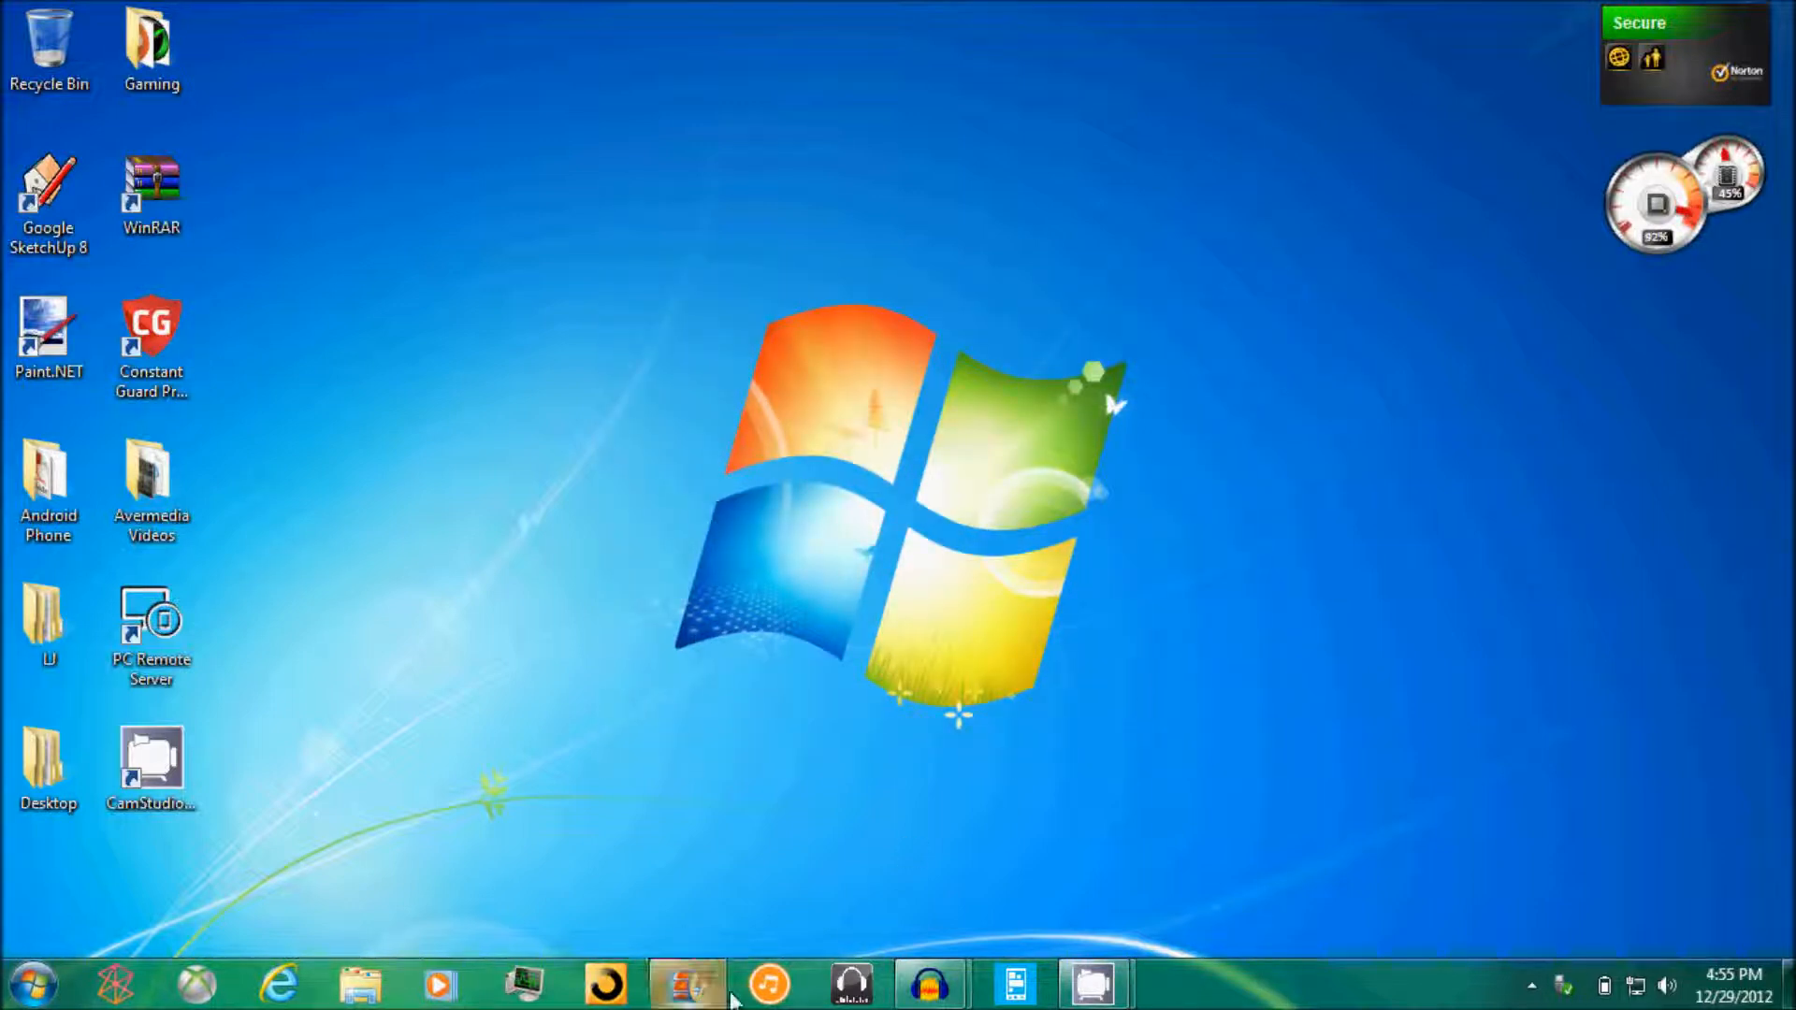
# Launch Movie Maker, add images from Pictures > HD3 Youtube shows, and list the Save movie settings.
pyautogui.click(685, 983)
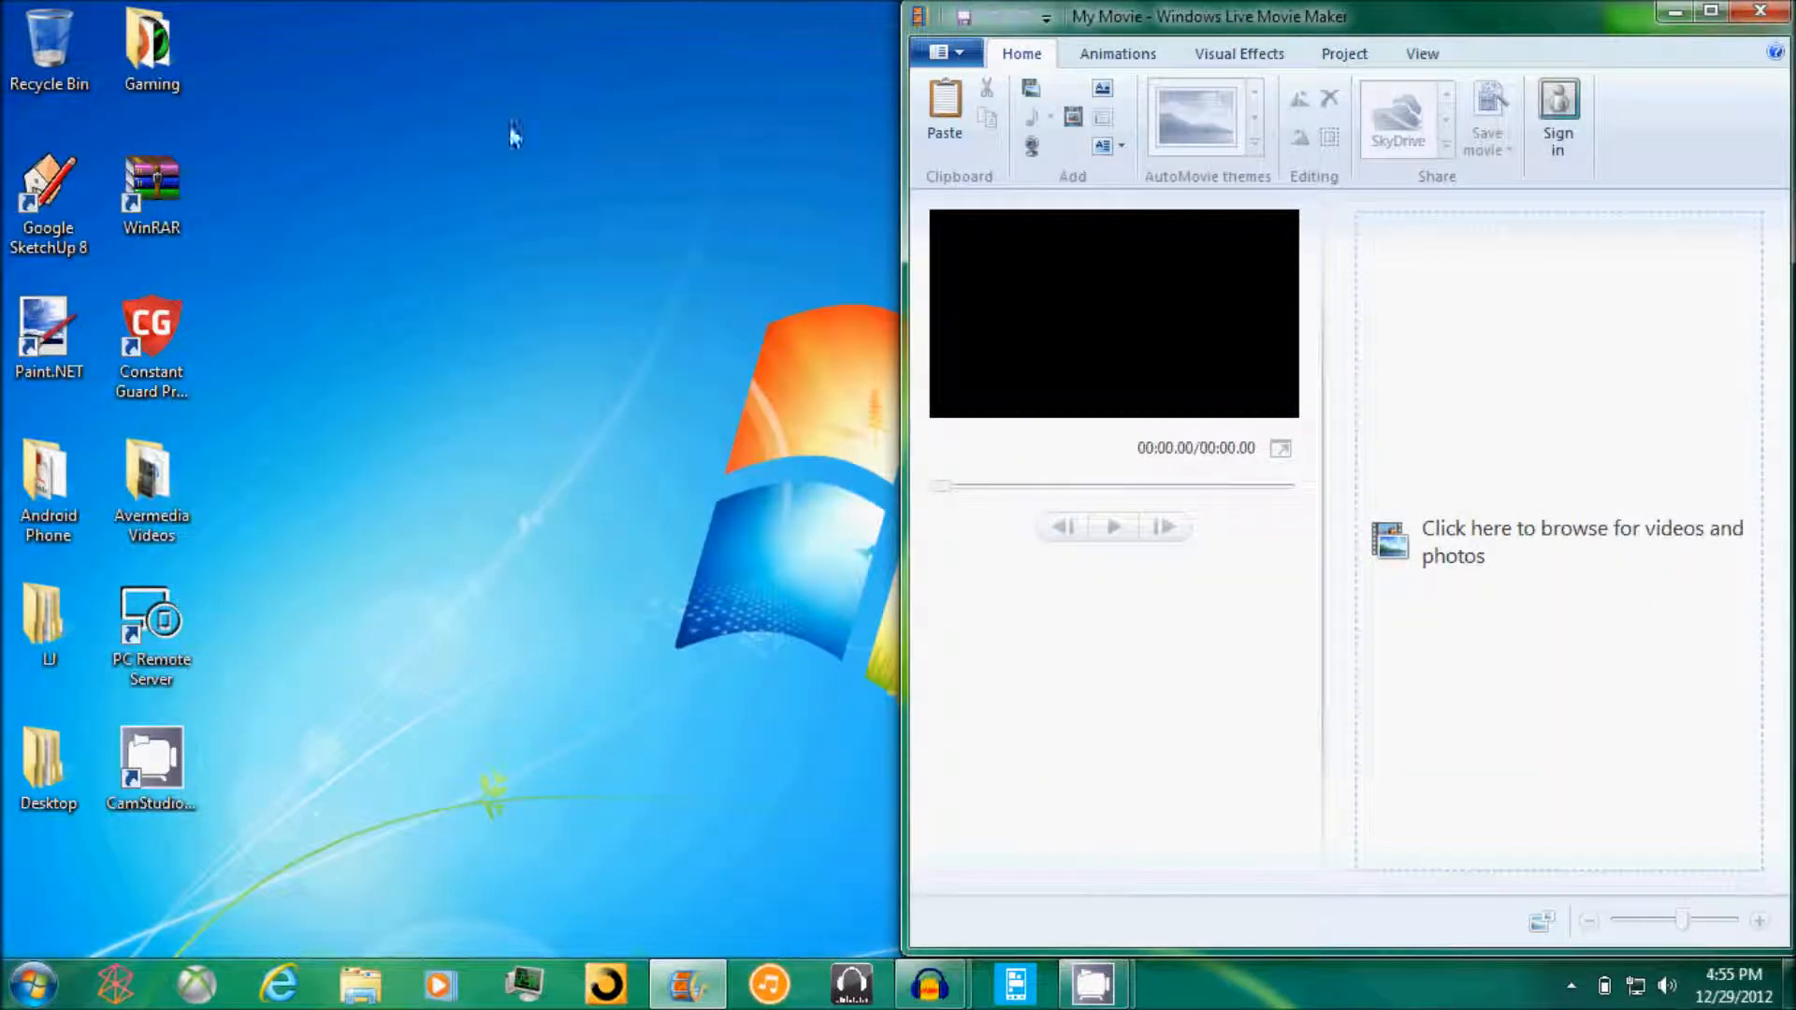
pyautogui.moveTo(258, 312)
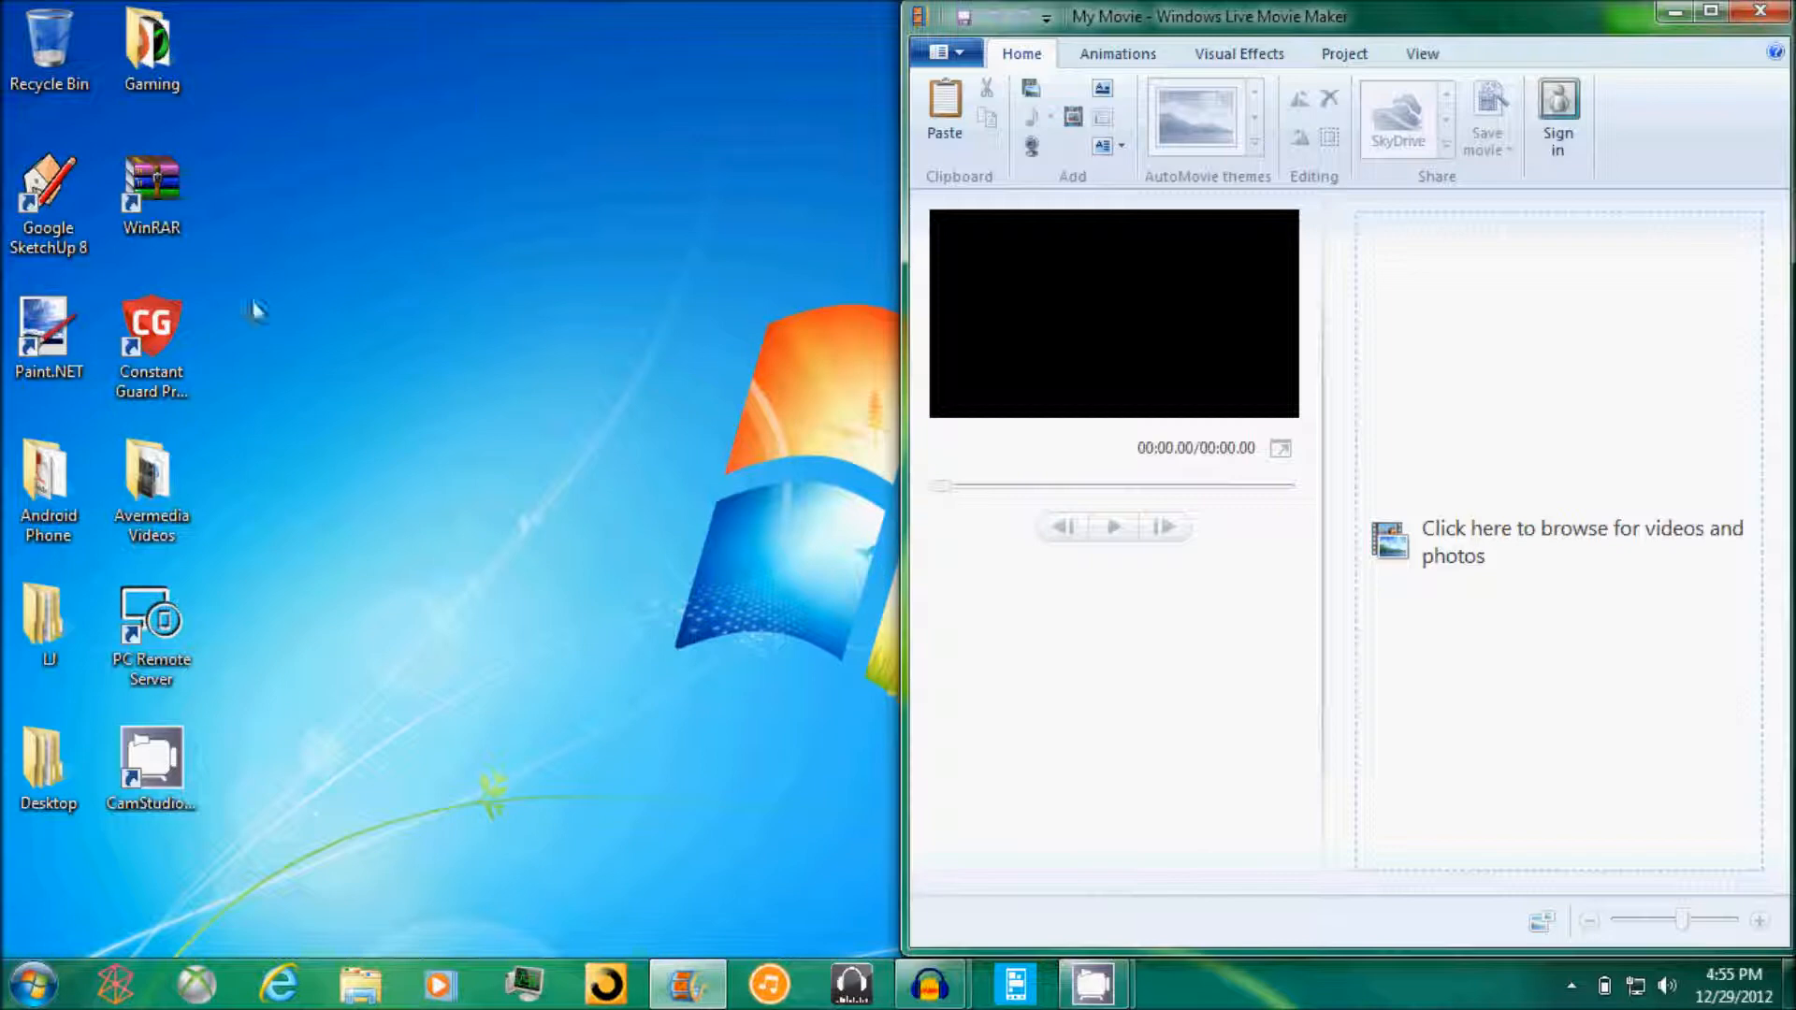
pyautogui.click(1580, 541)
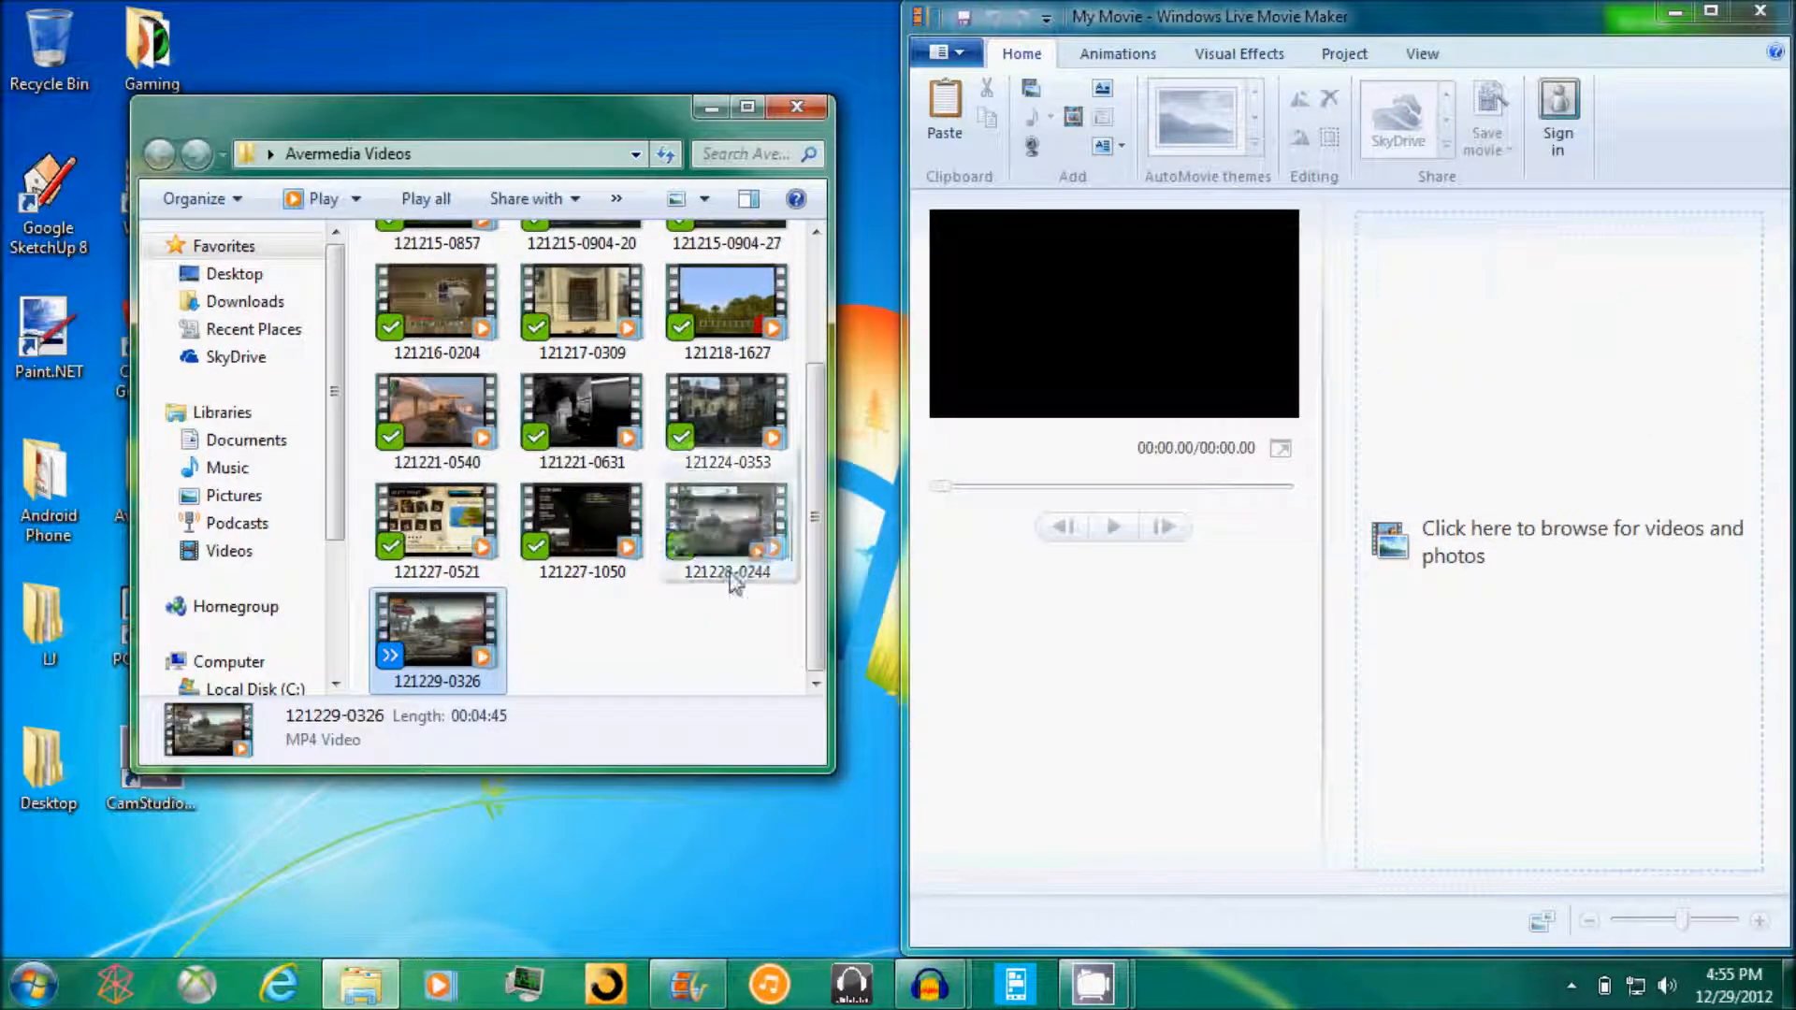
pyautogui.click(233, 495)
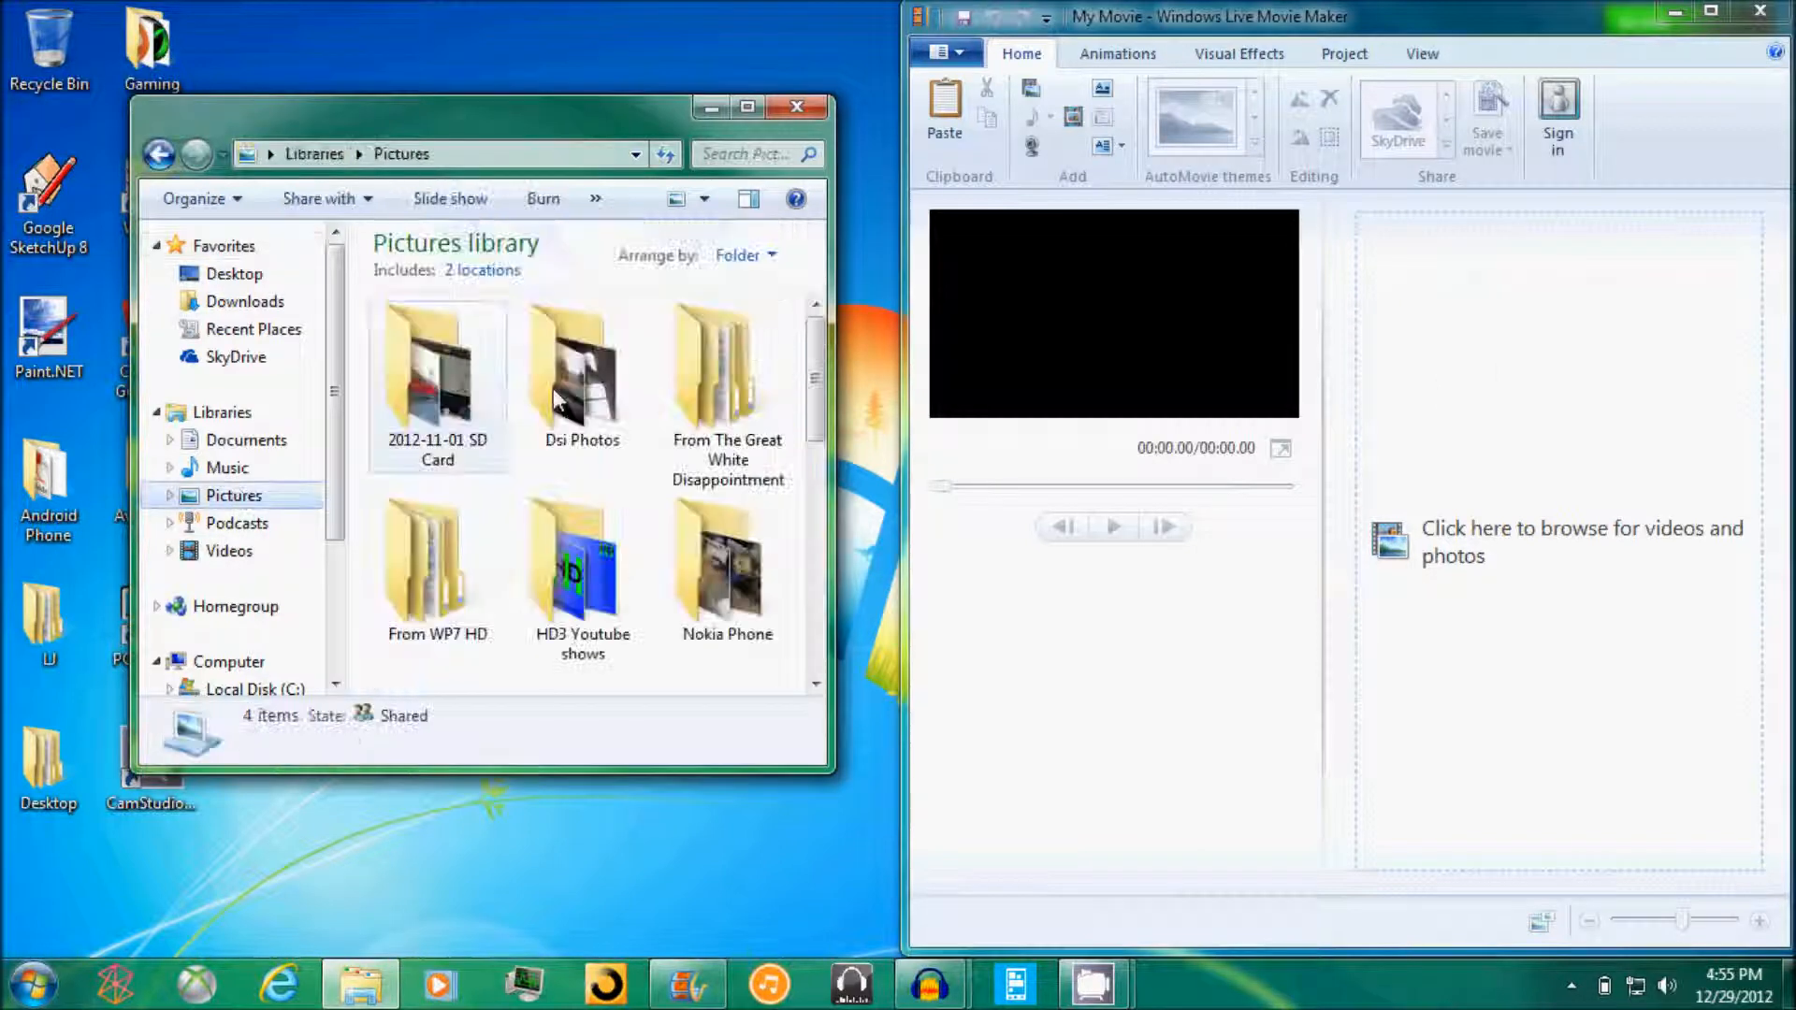
pyautogui.doubleClick(581, 561)
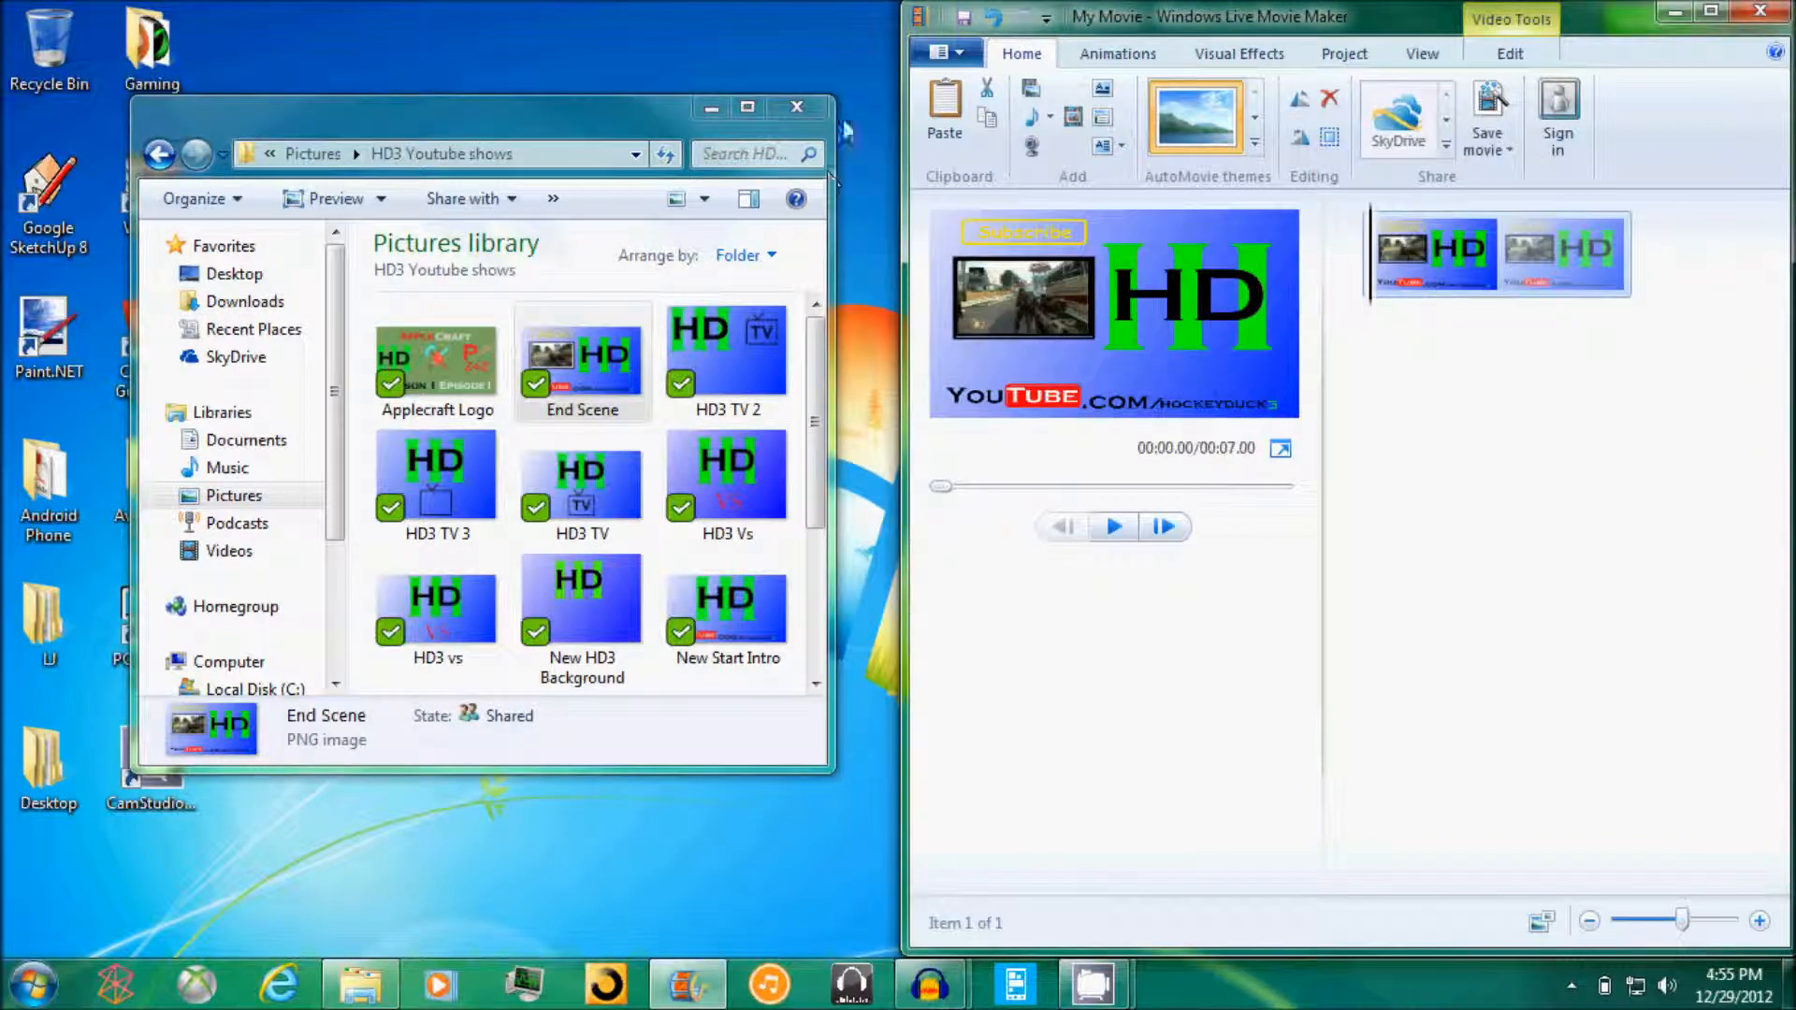
pyautogui.click(1557, 254)
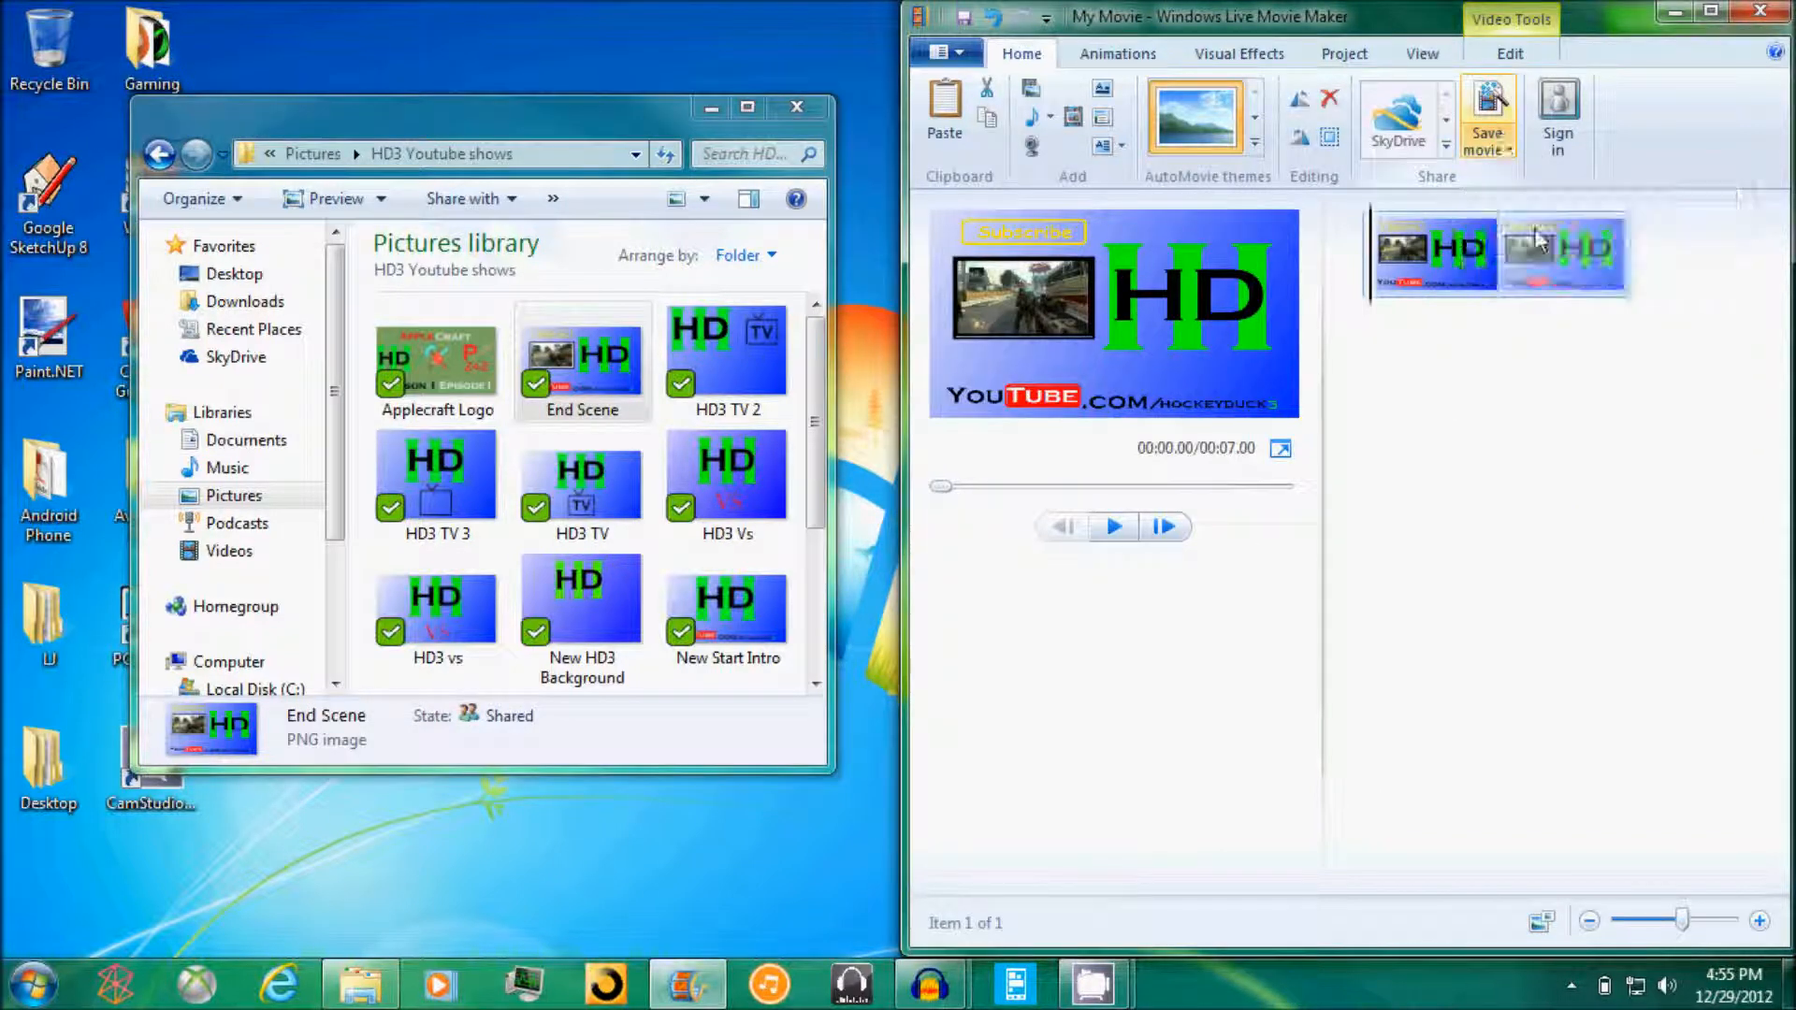
pyautogui.click(1486, 114)
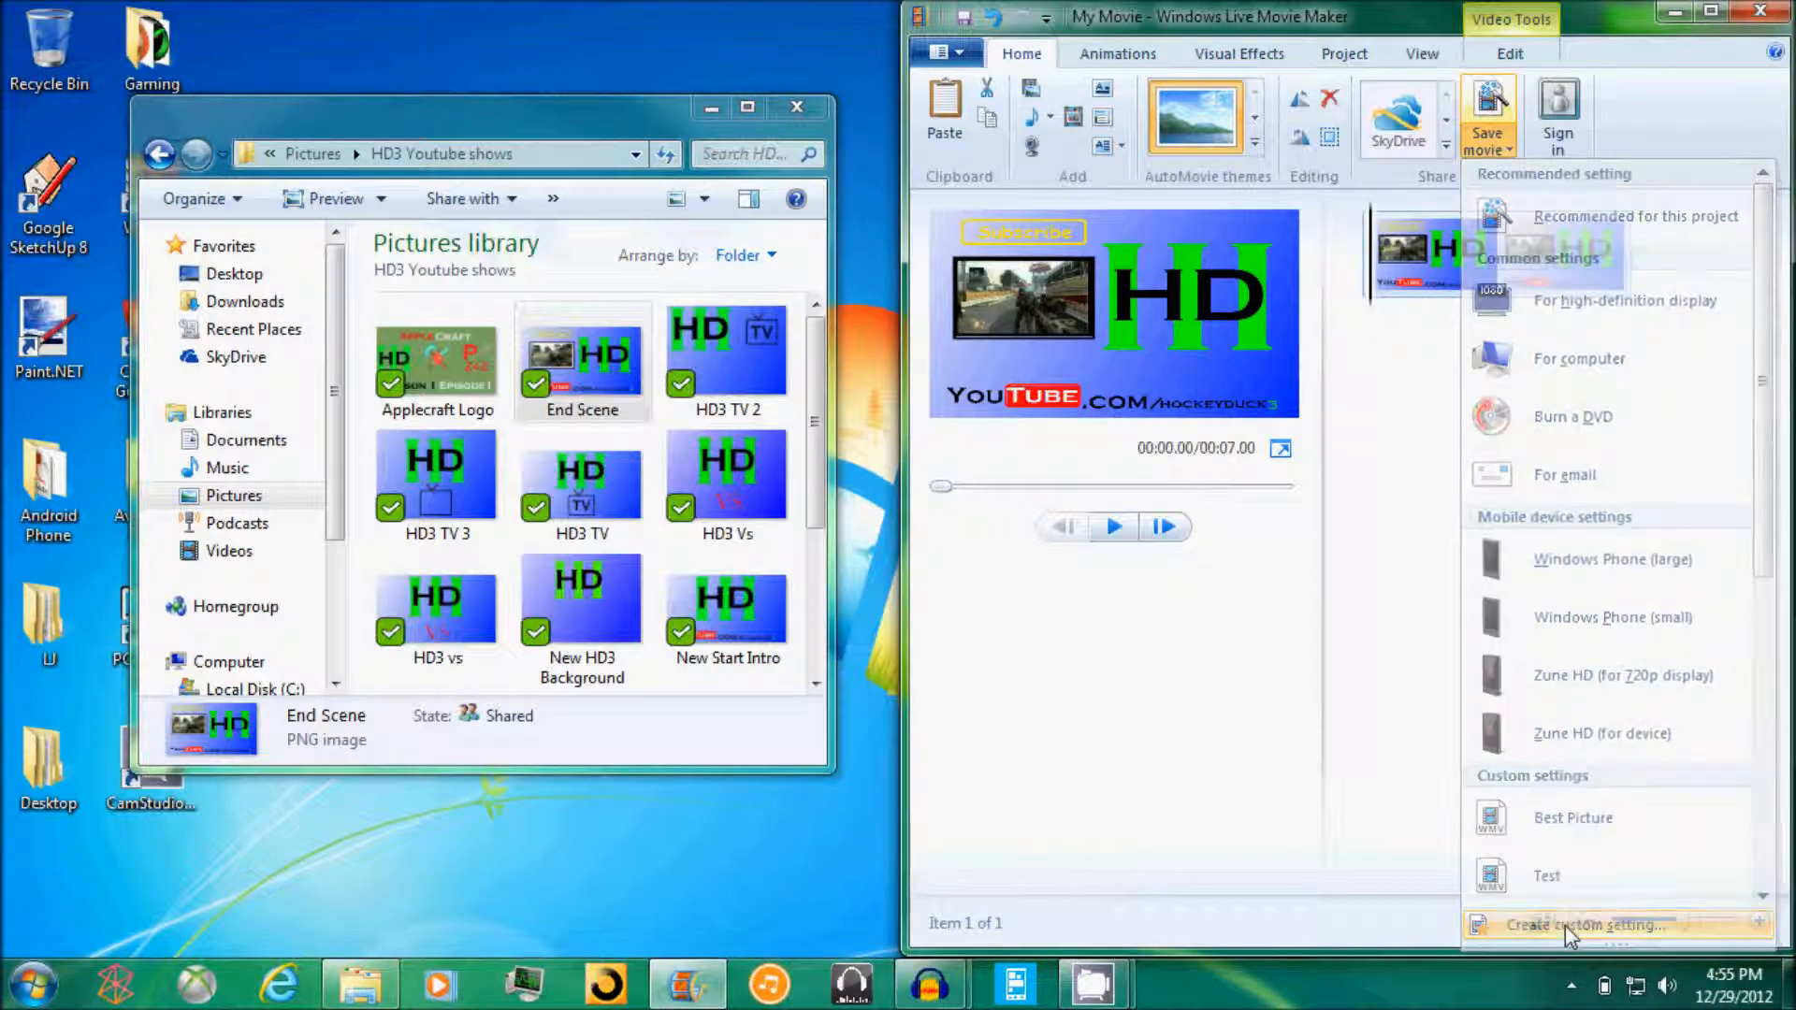
# Create custom setting 'foiaeiofgboa': height 1080, bit rate 135000, 440 kbps 96 kHz stereo audio.
pyautogui.click(1591, 924)
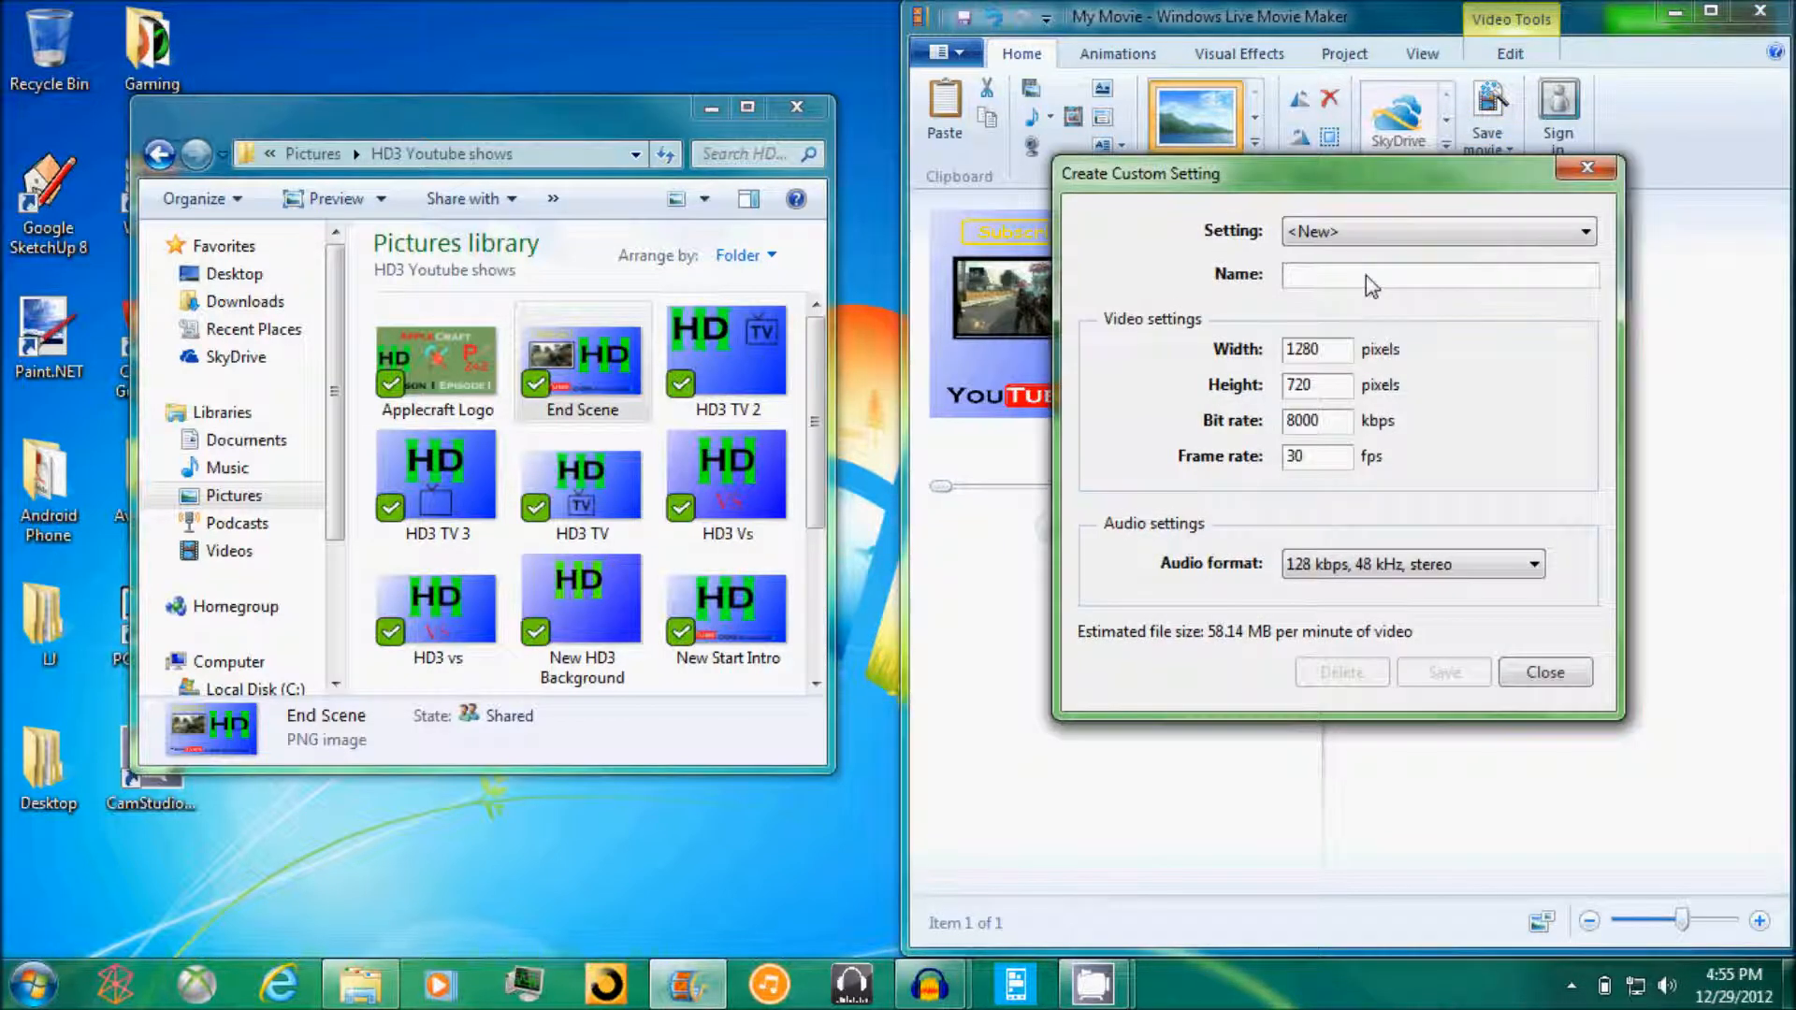
pyautogui.write('foiaeiofgboa')
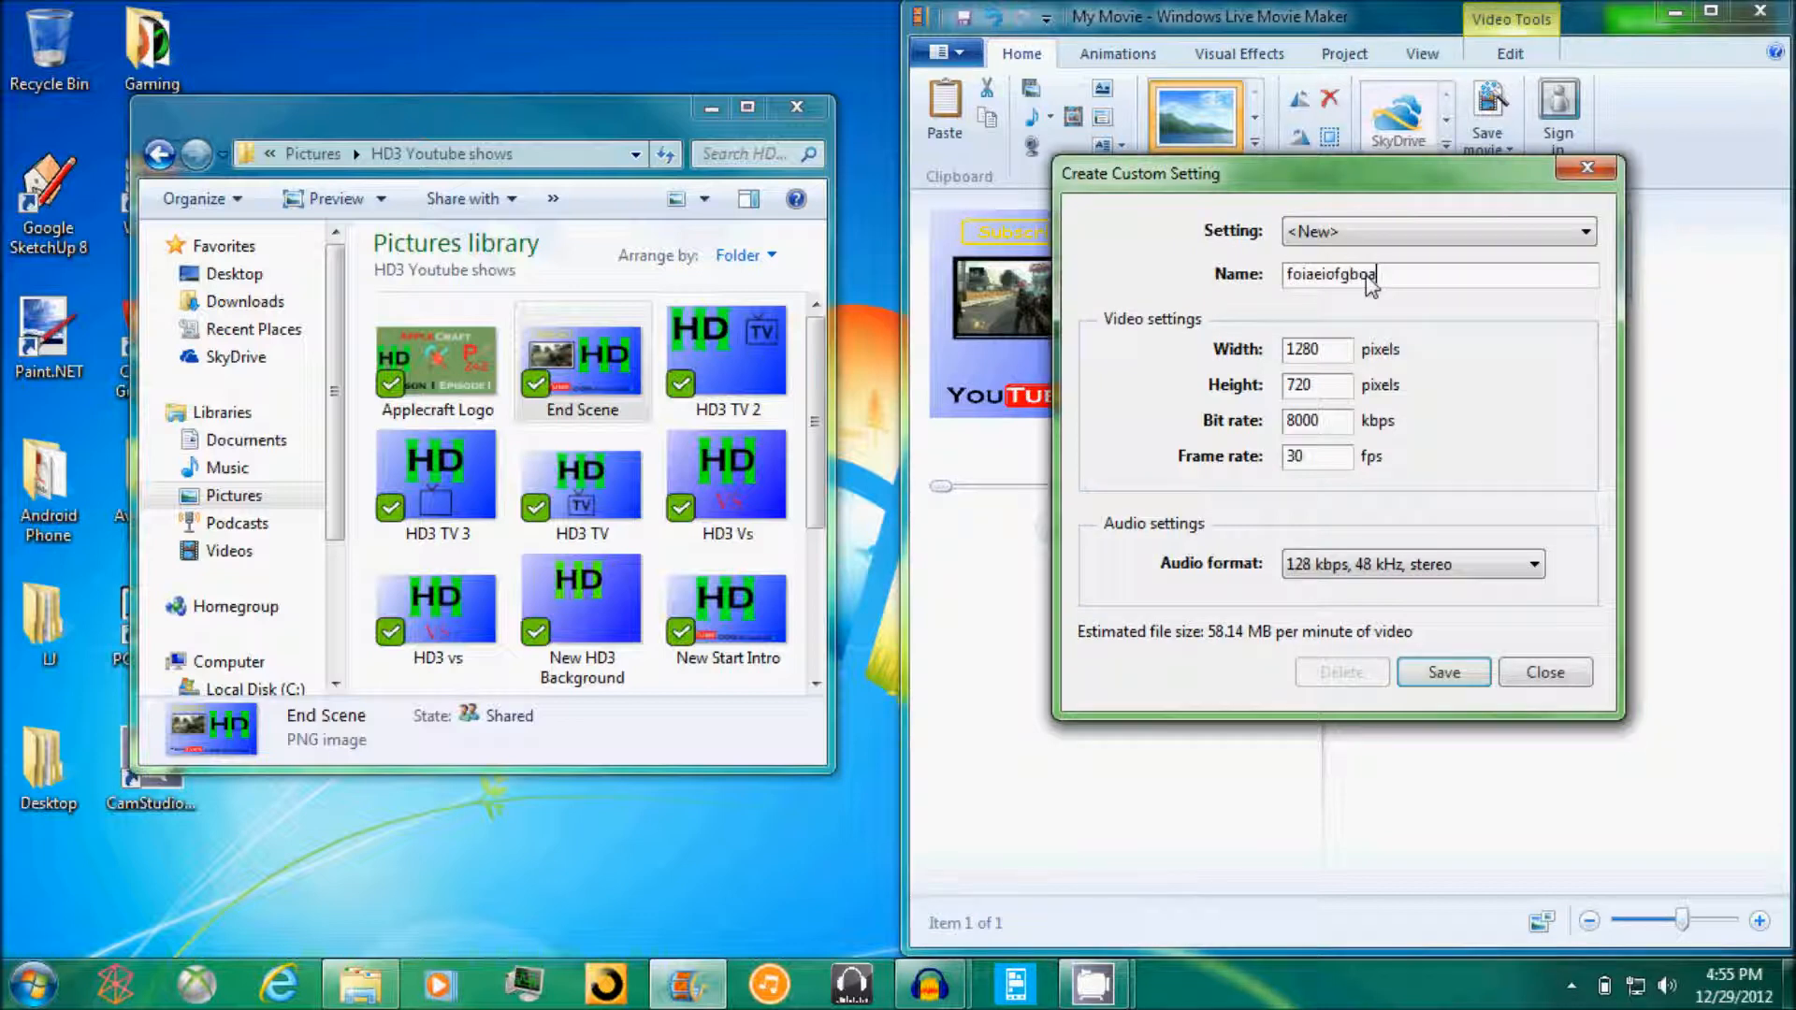
pyautogui.click(1316, 349)
pyautogui.write('1920')
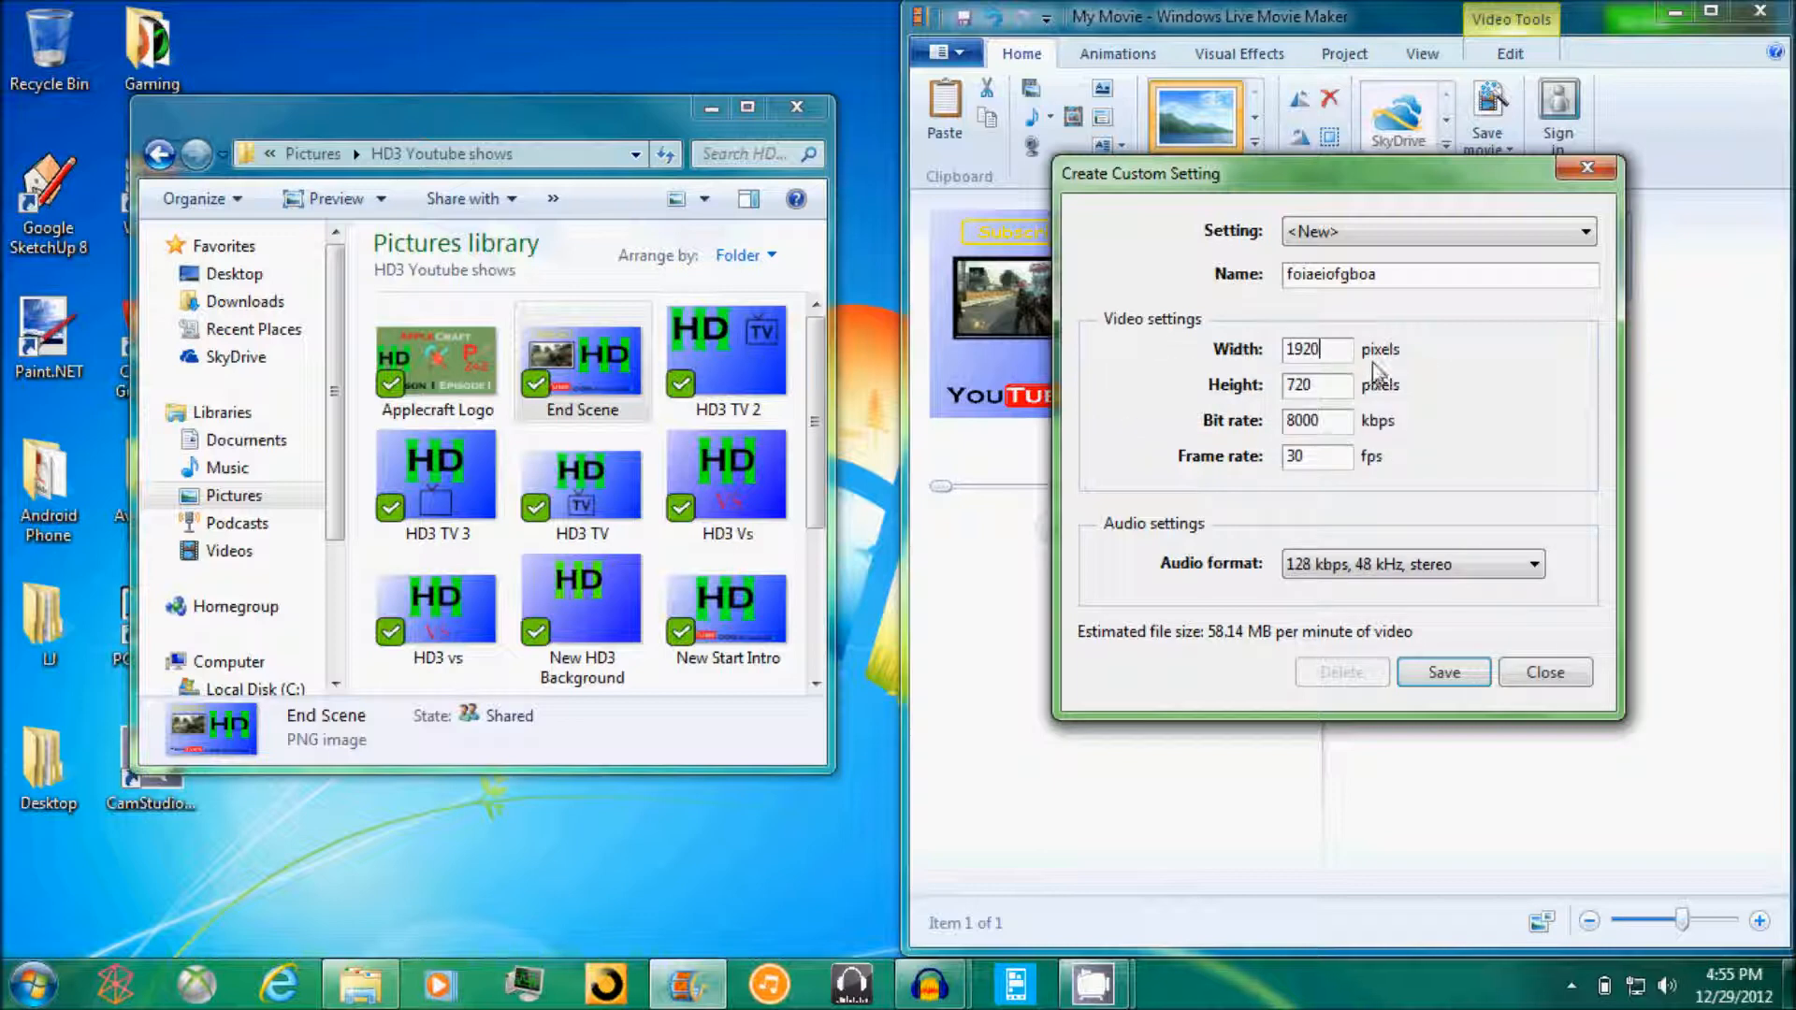
pyautogui.write('1')
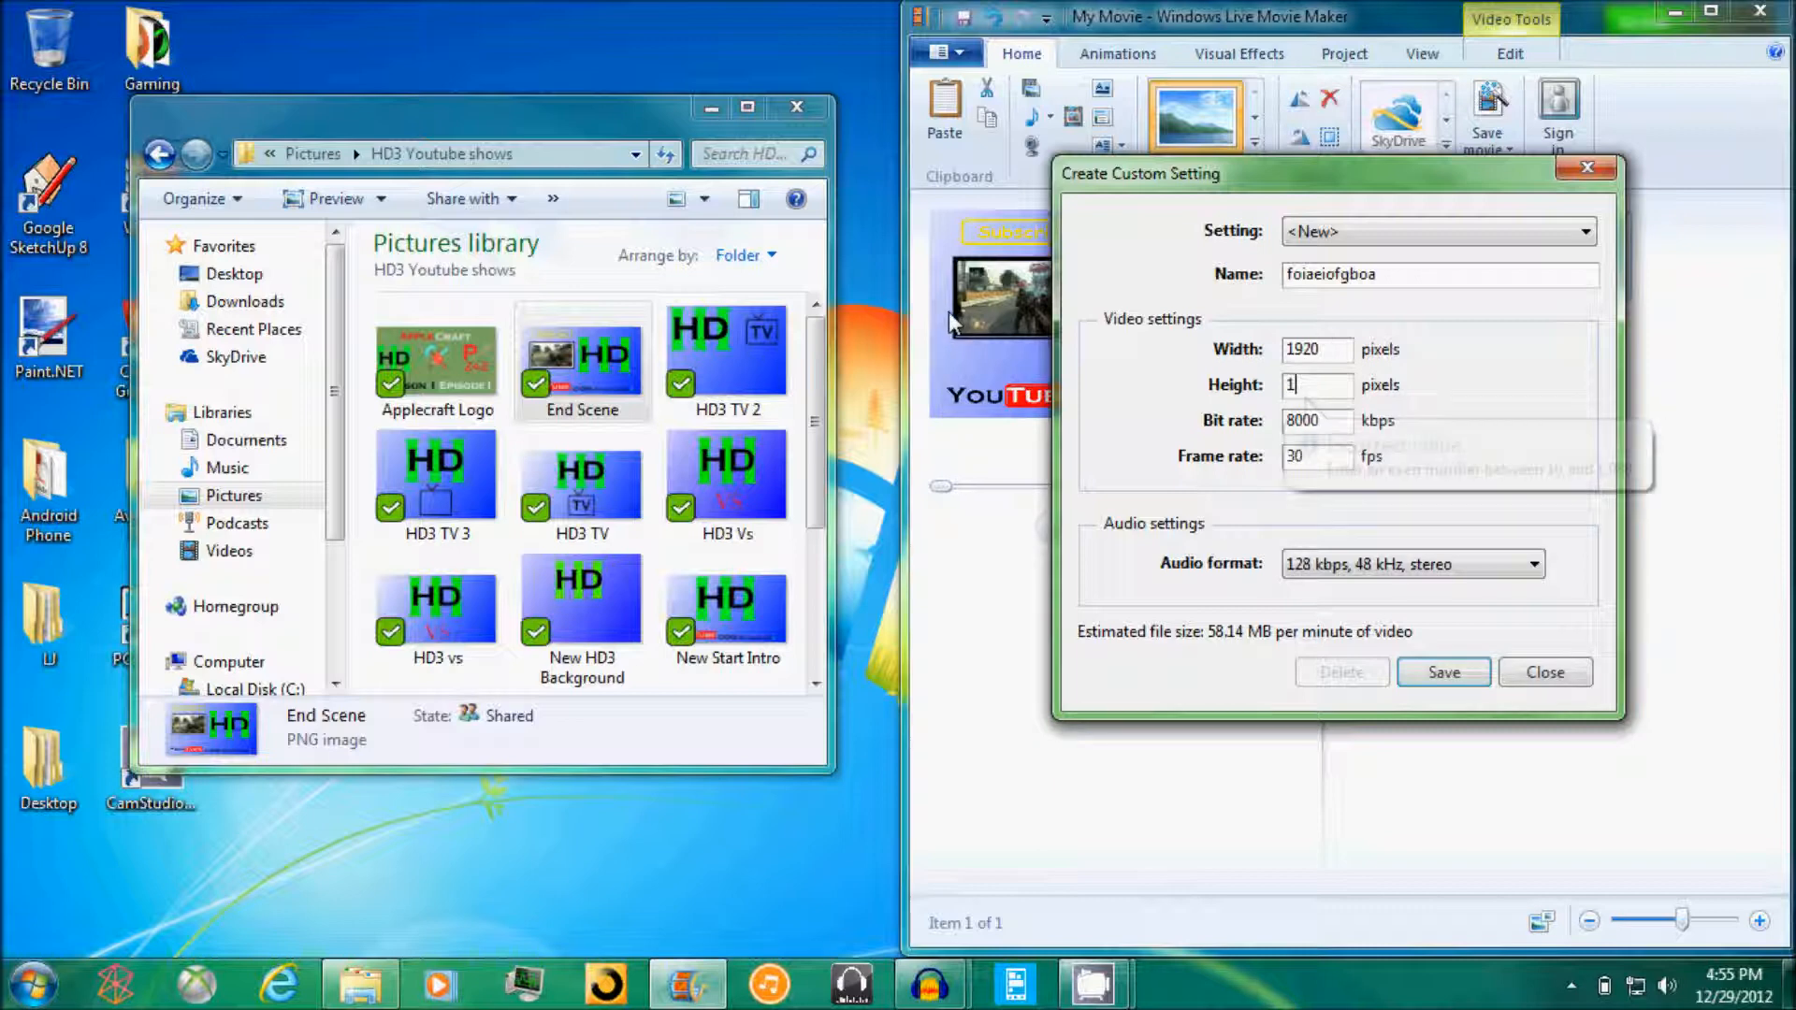
pyautogui.write('080')
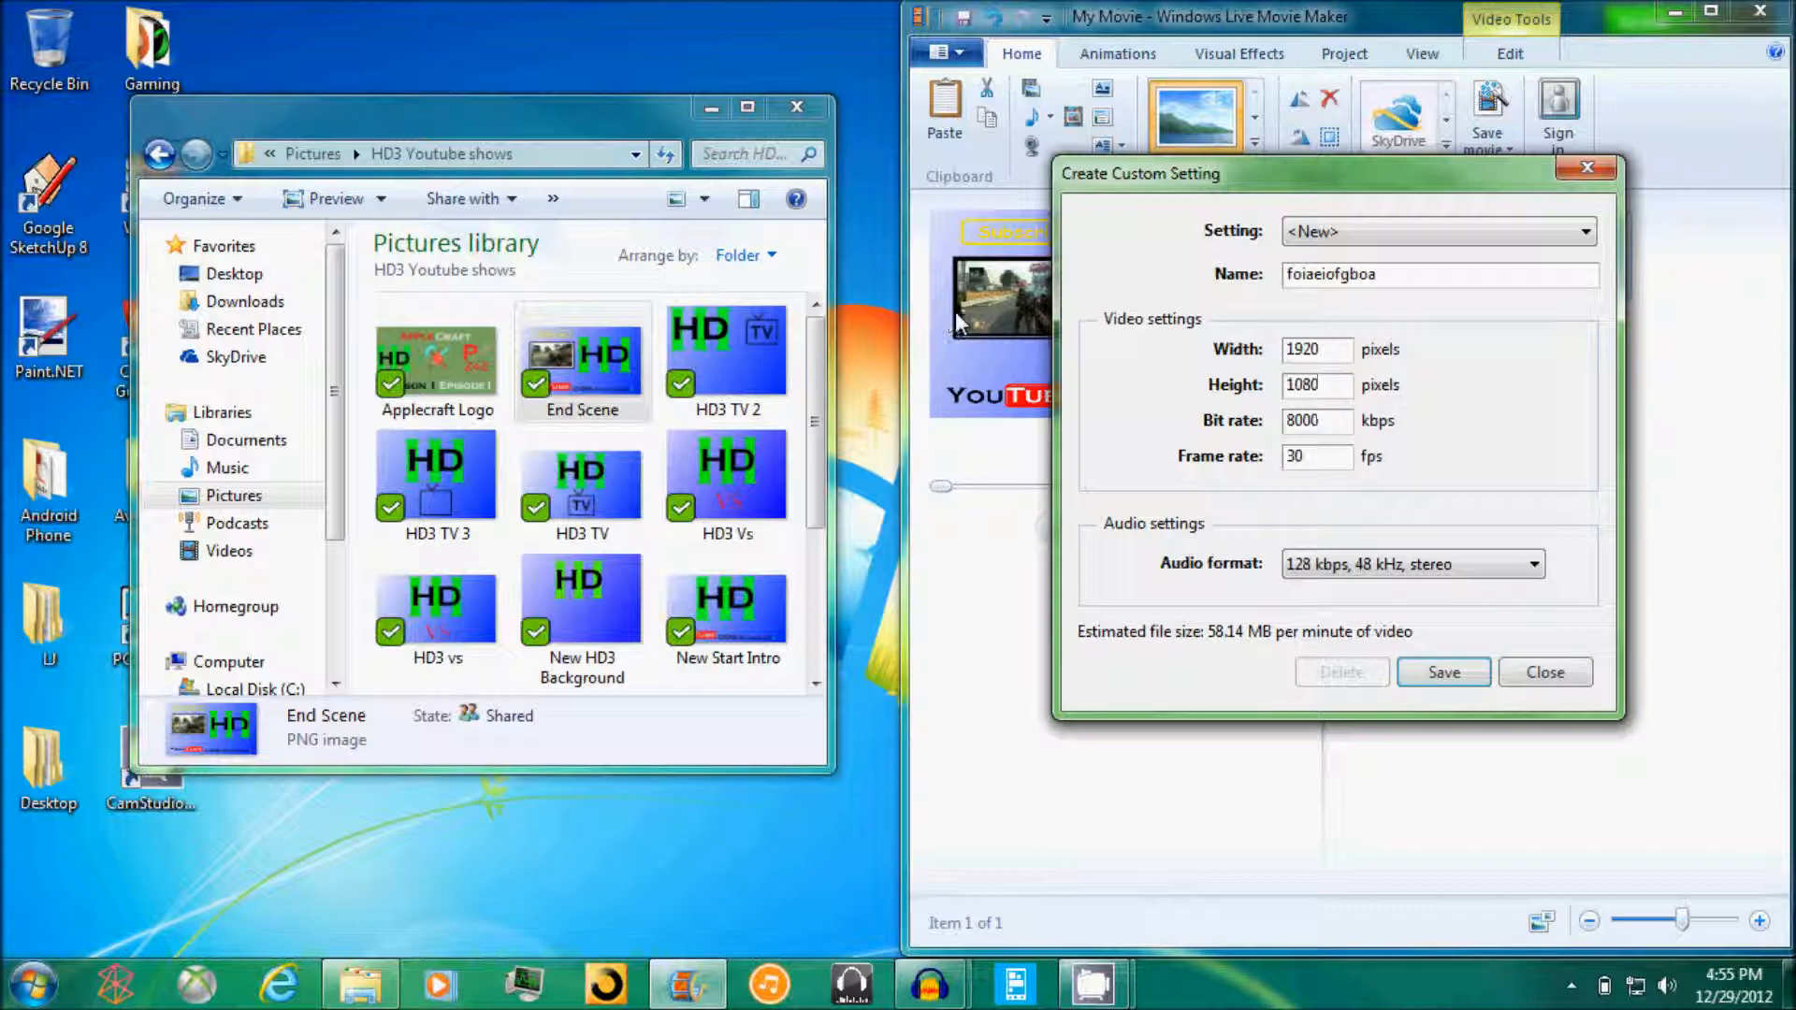
pyautogui.tripleClick(1316, 420)
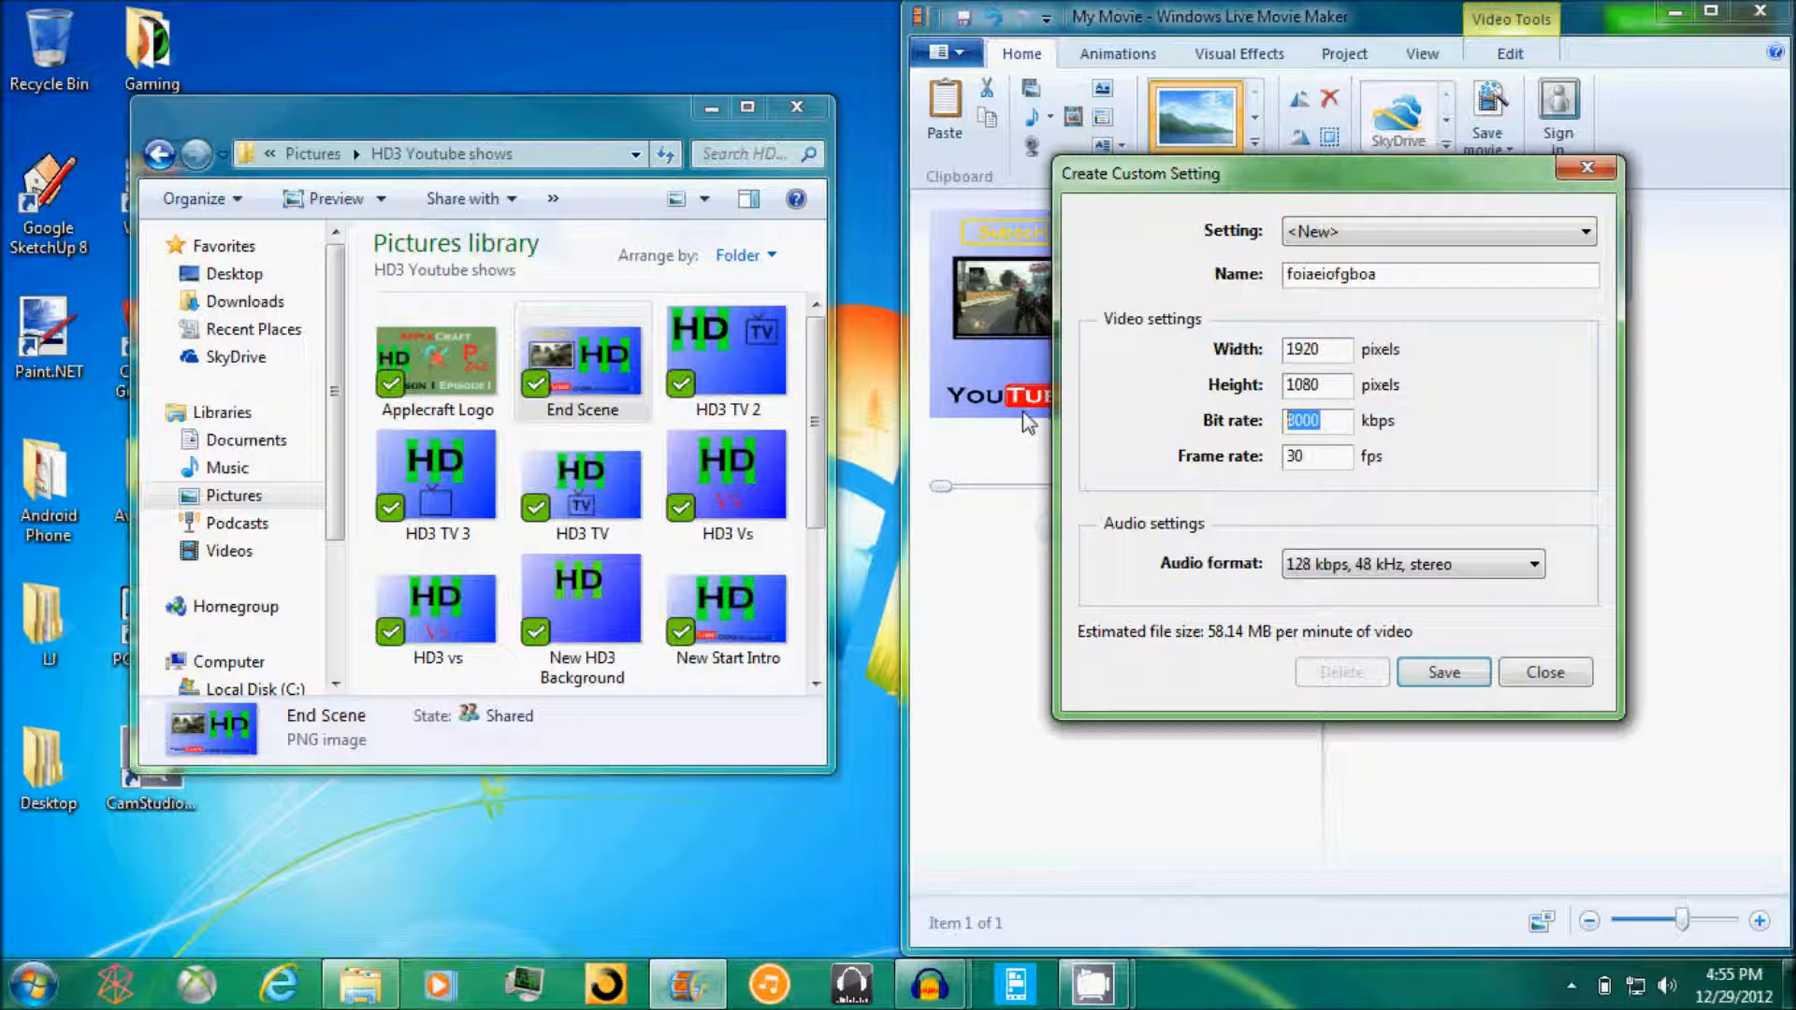
pyautogui.write('13500')
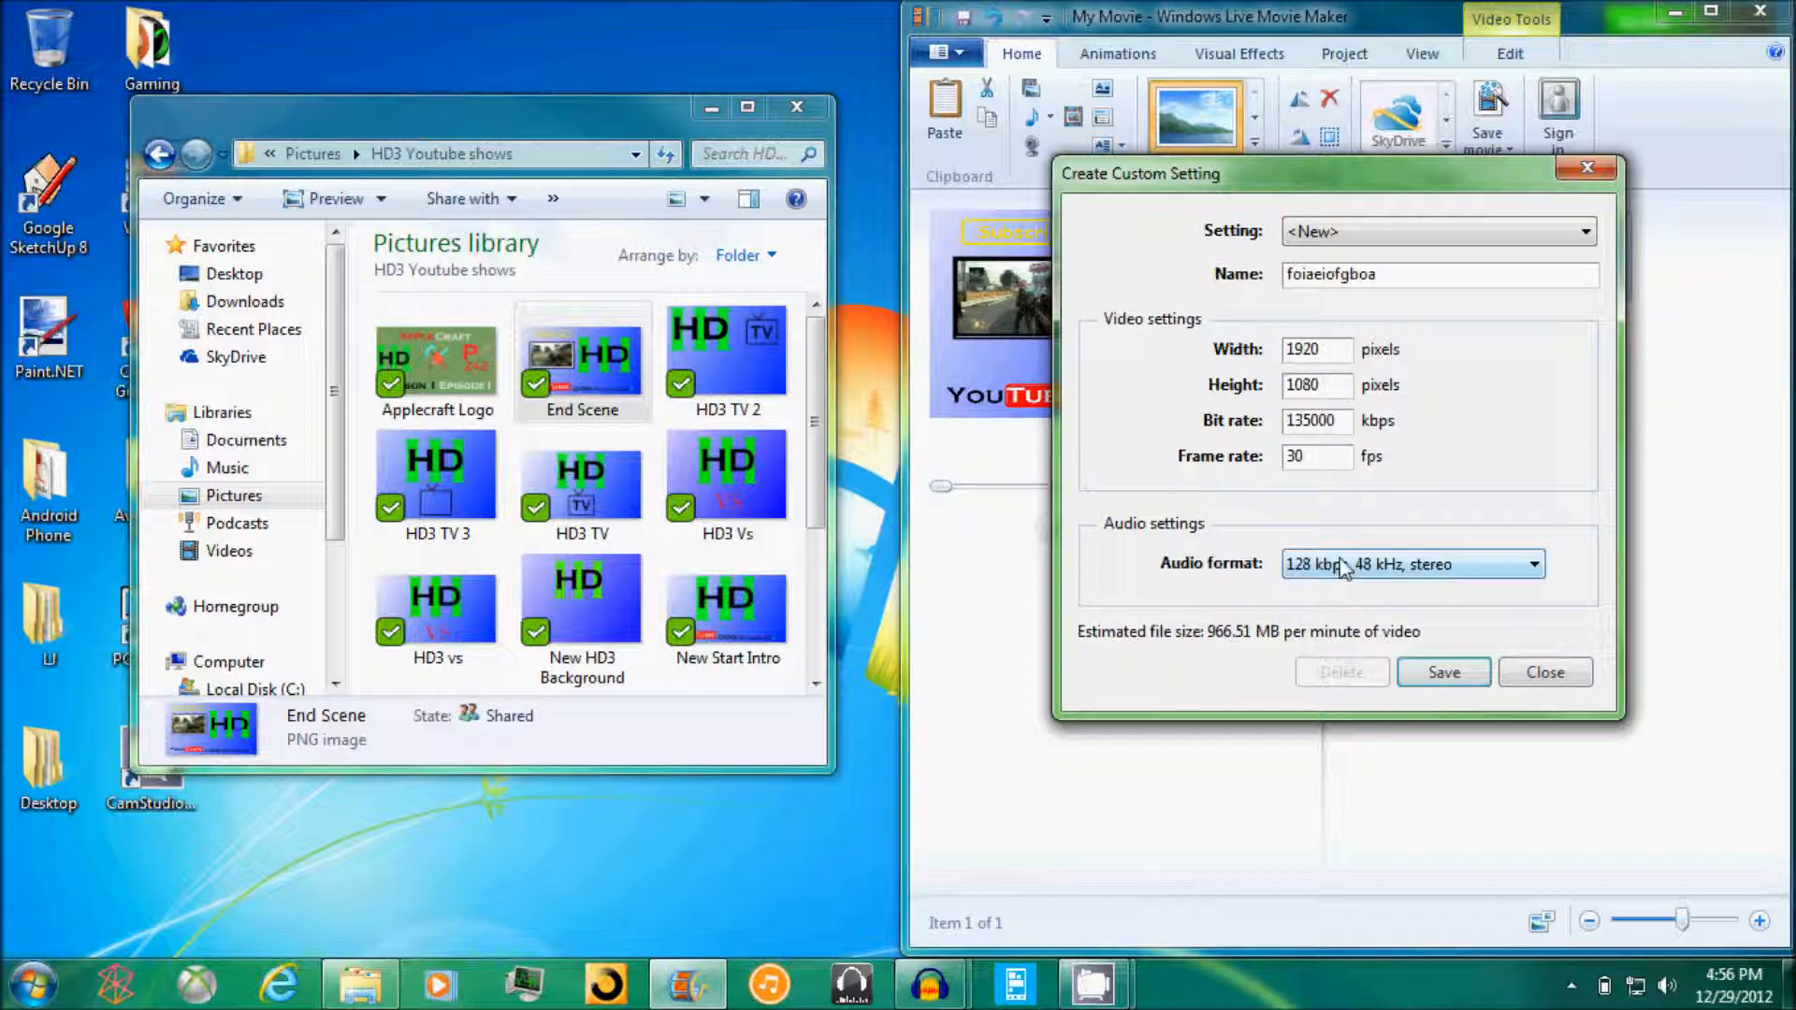
pyautogui.click(1532, 562)
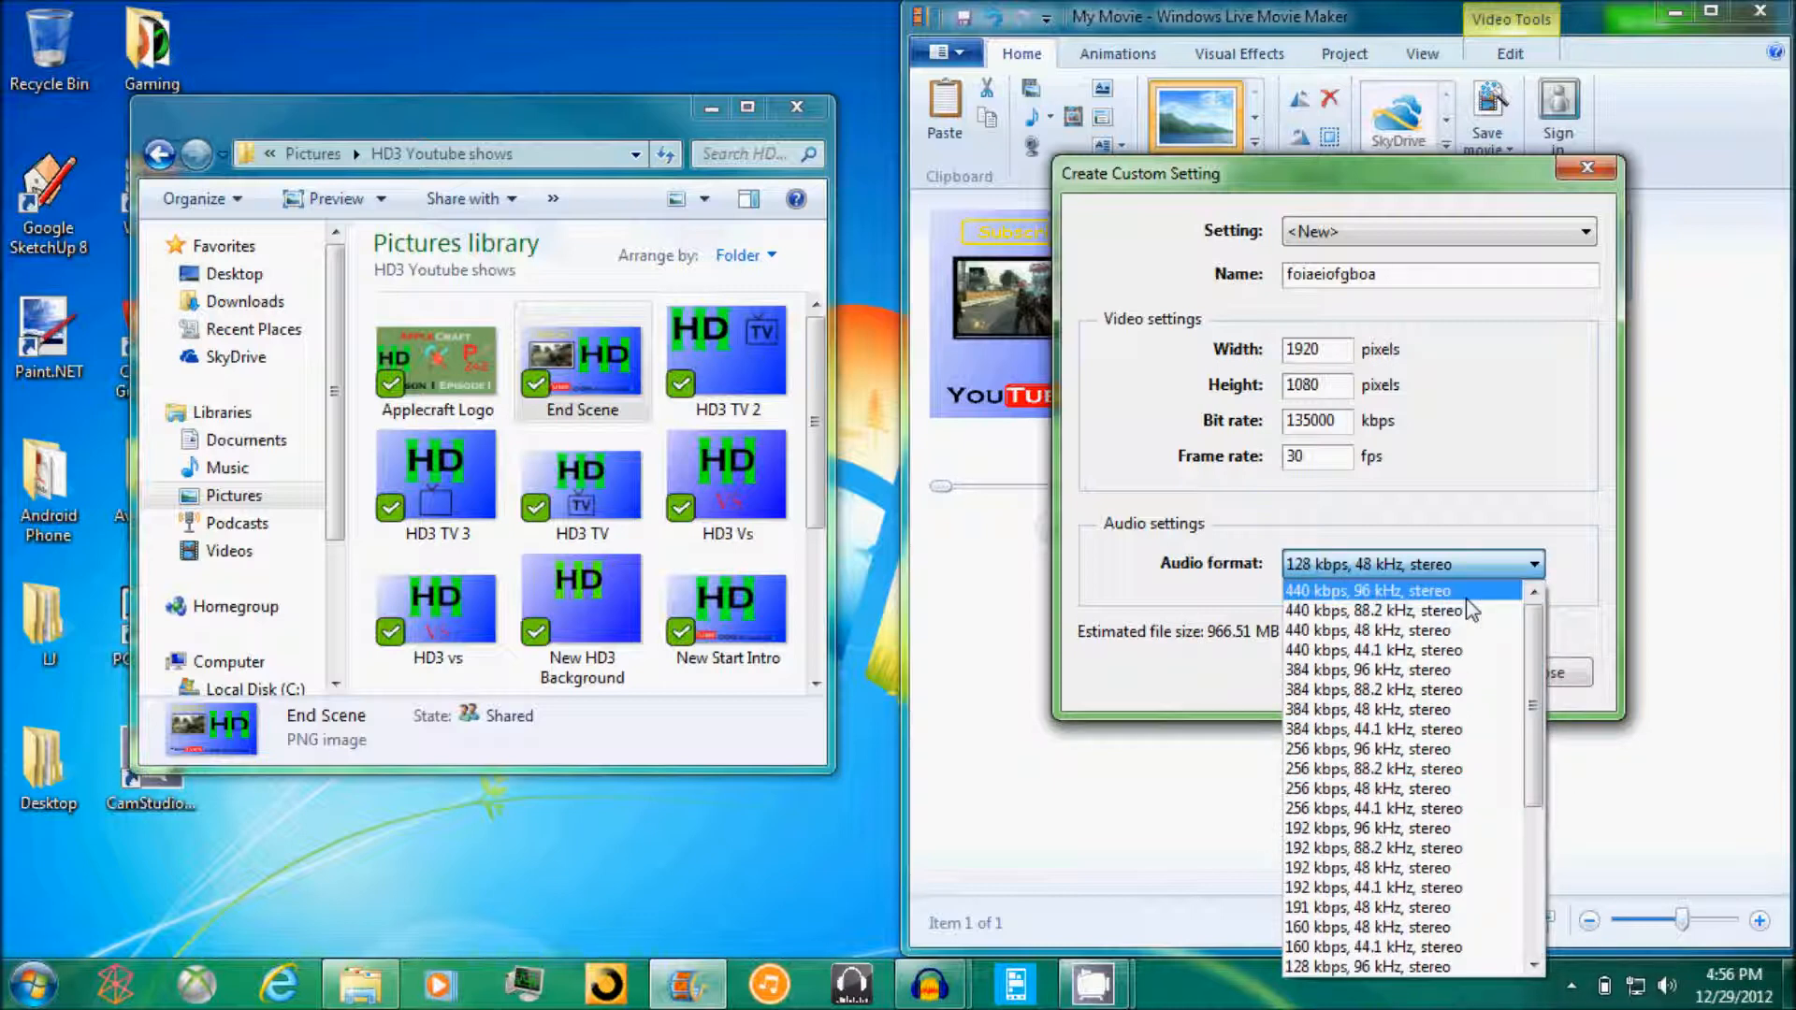
pyautogui.click(1365, 590)
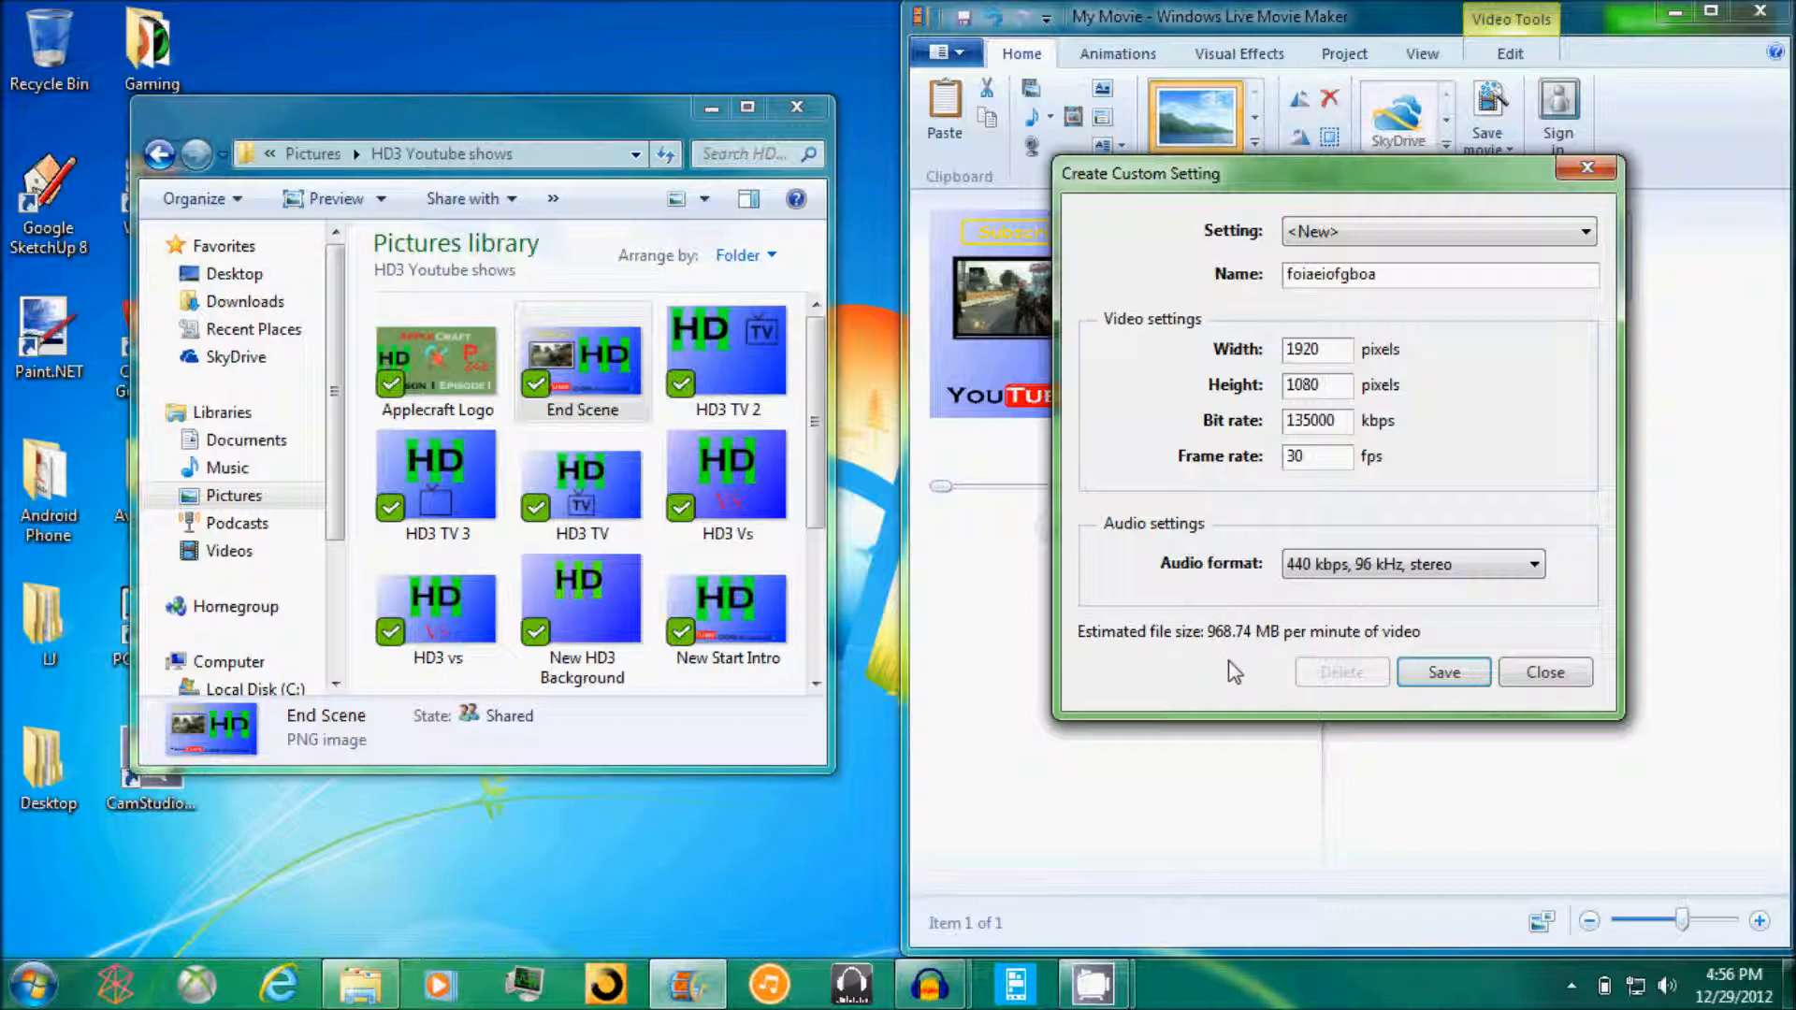
pyautogui.moveTo(1307, 609)
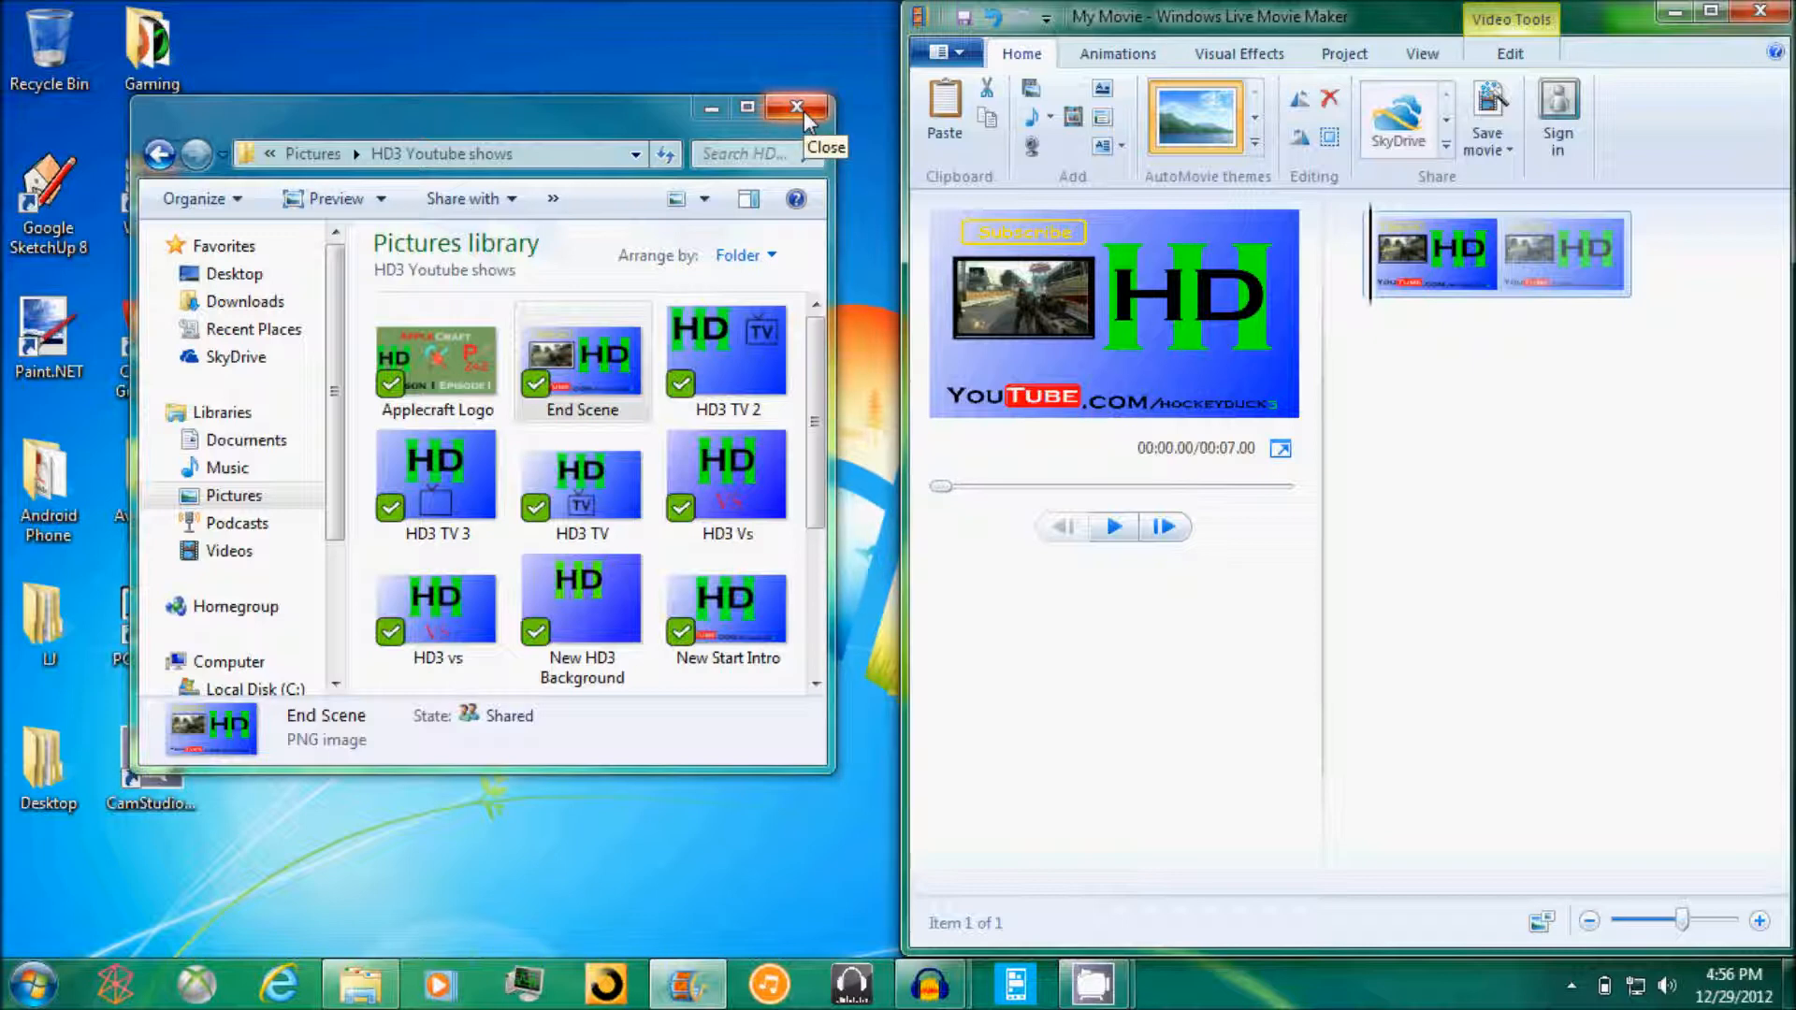
# Close the Pictures library window and open YouTube in Internet Explorer.
pyautogui.click(795, 107)
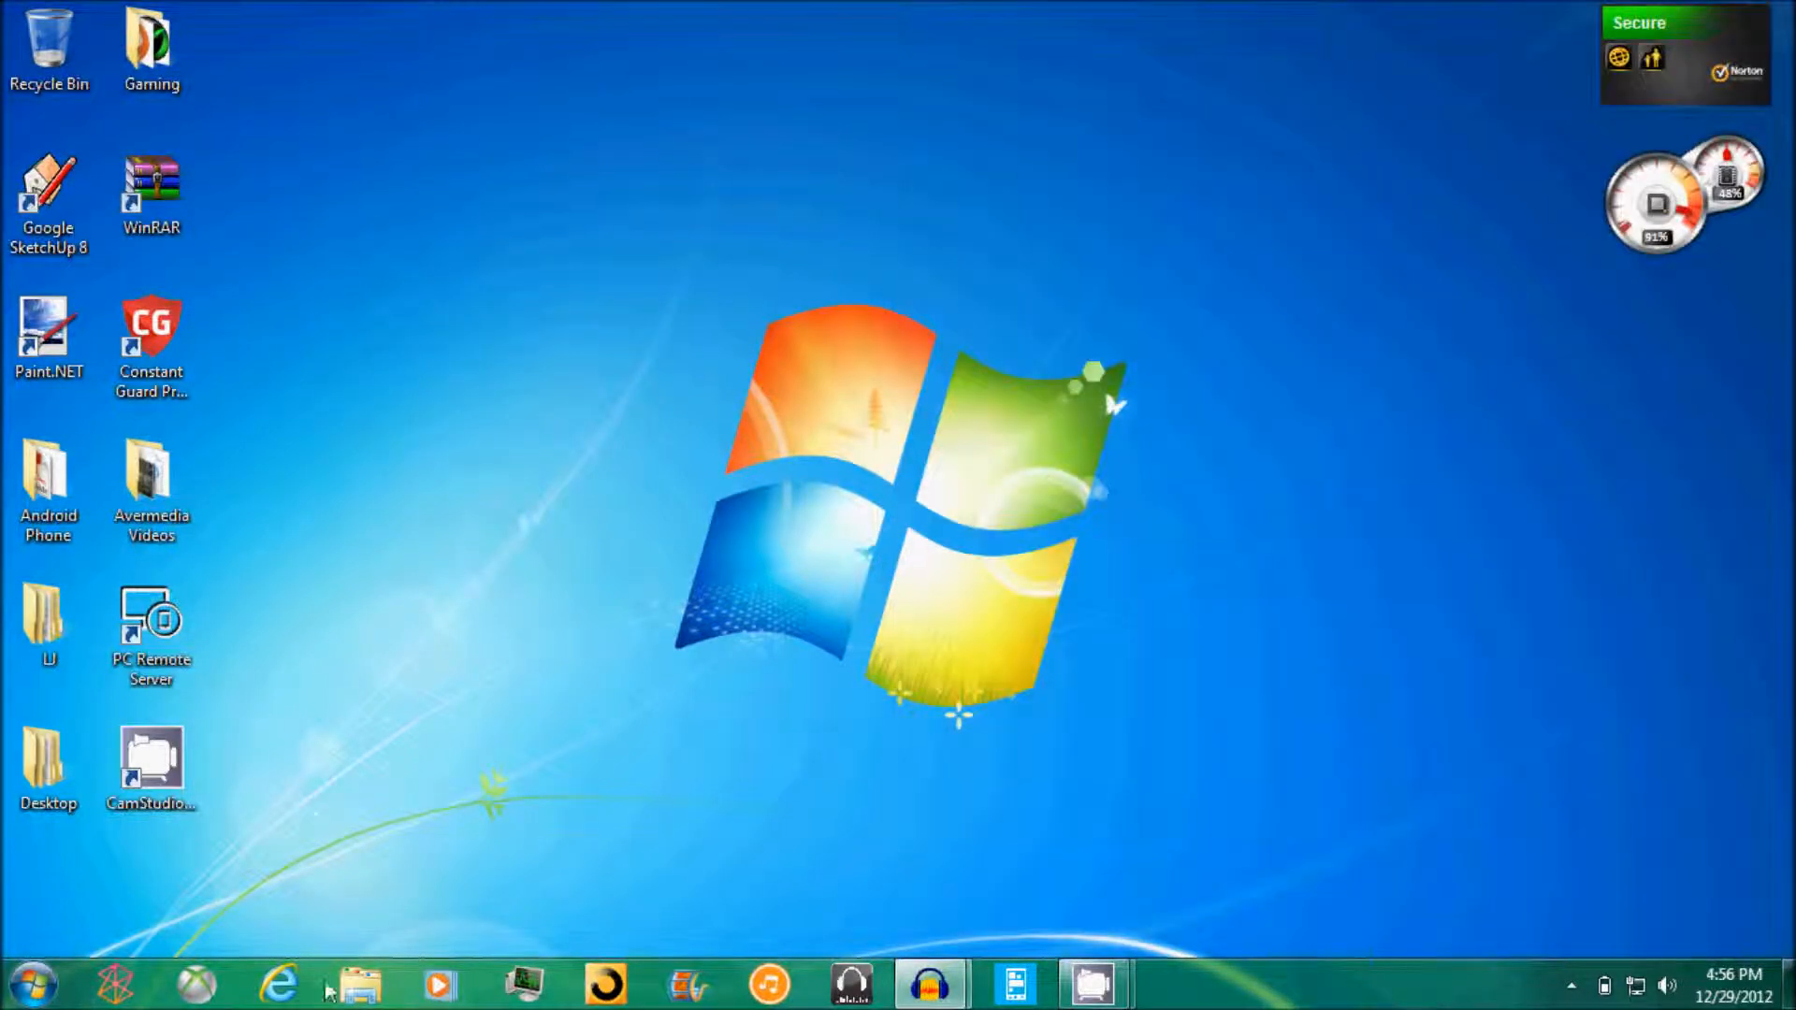
pyautogui.click(279, 983)
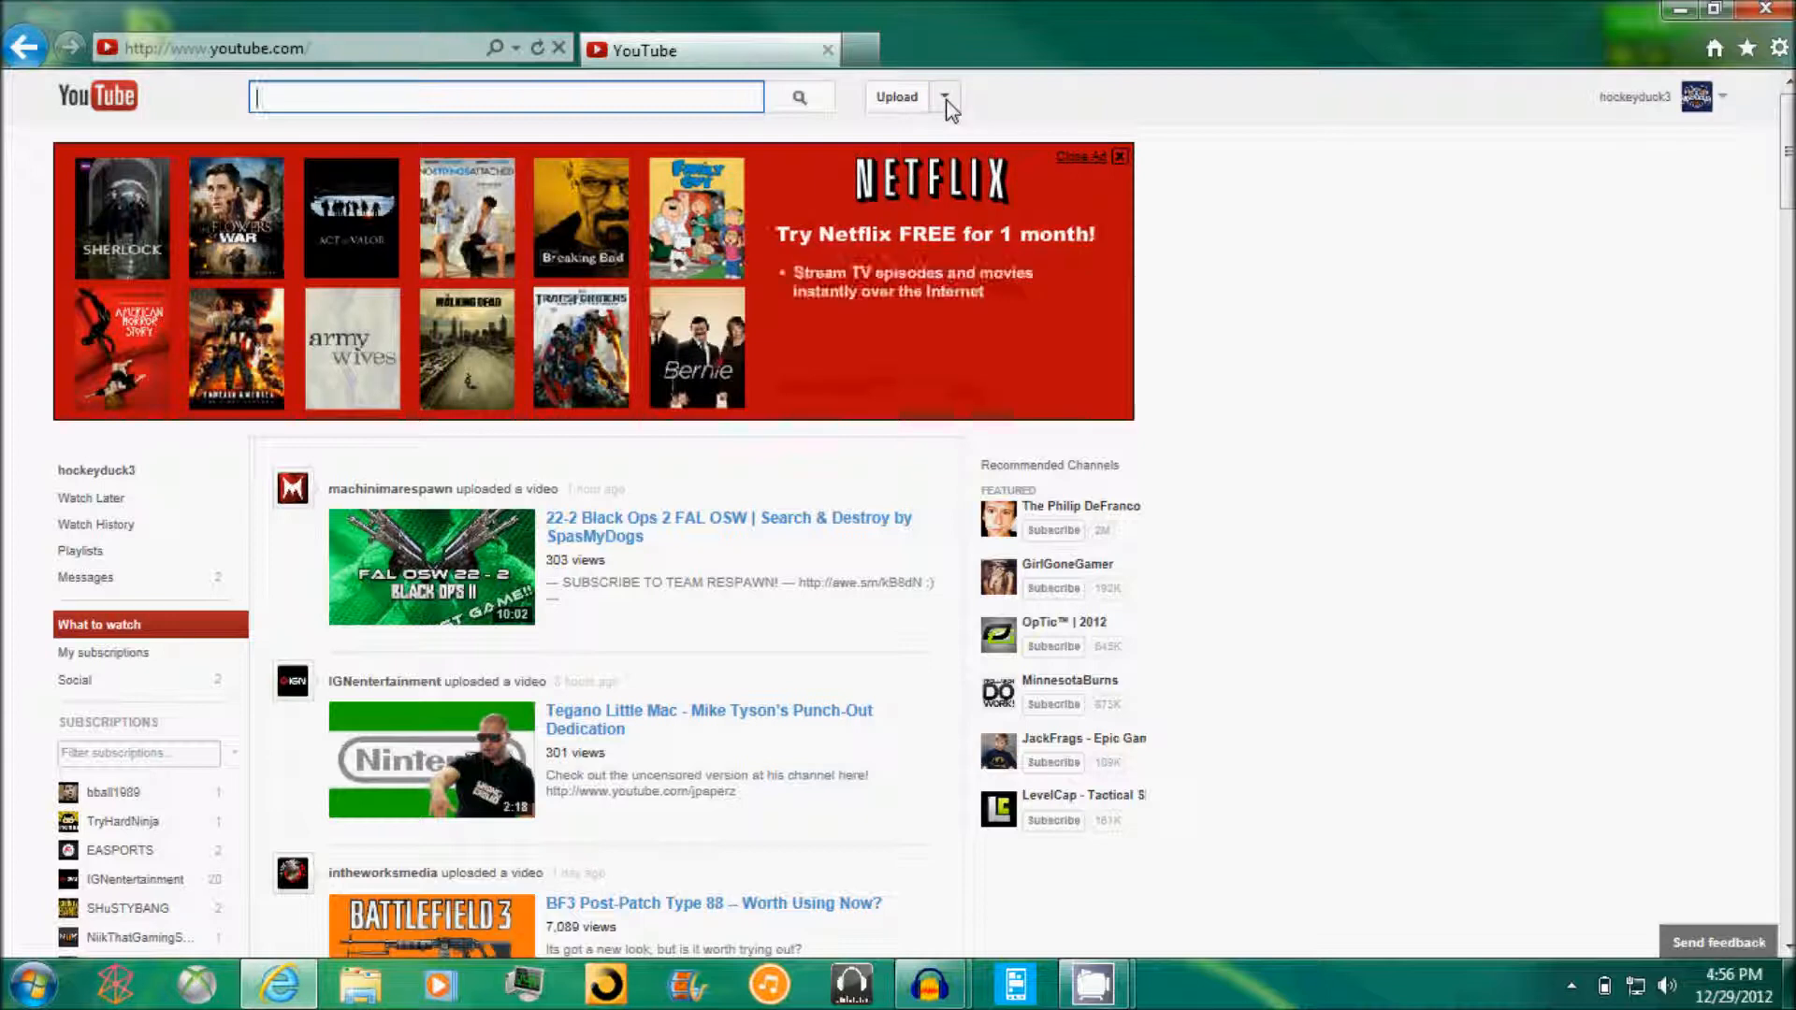
# In Video Manager, show the Edit options for 'Public Match vs League Play Black Ops 2'.
pyautogui.click(945, 96)
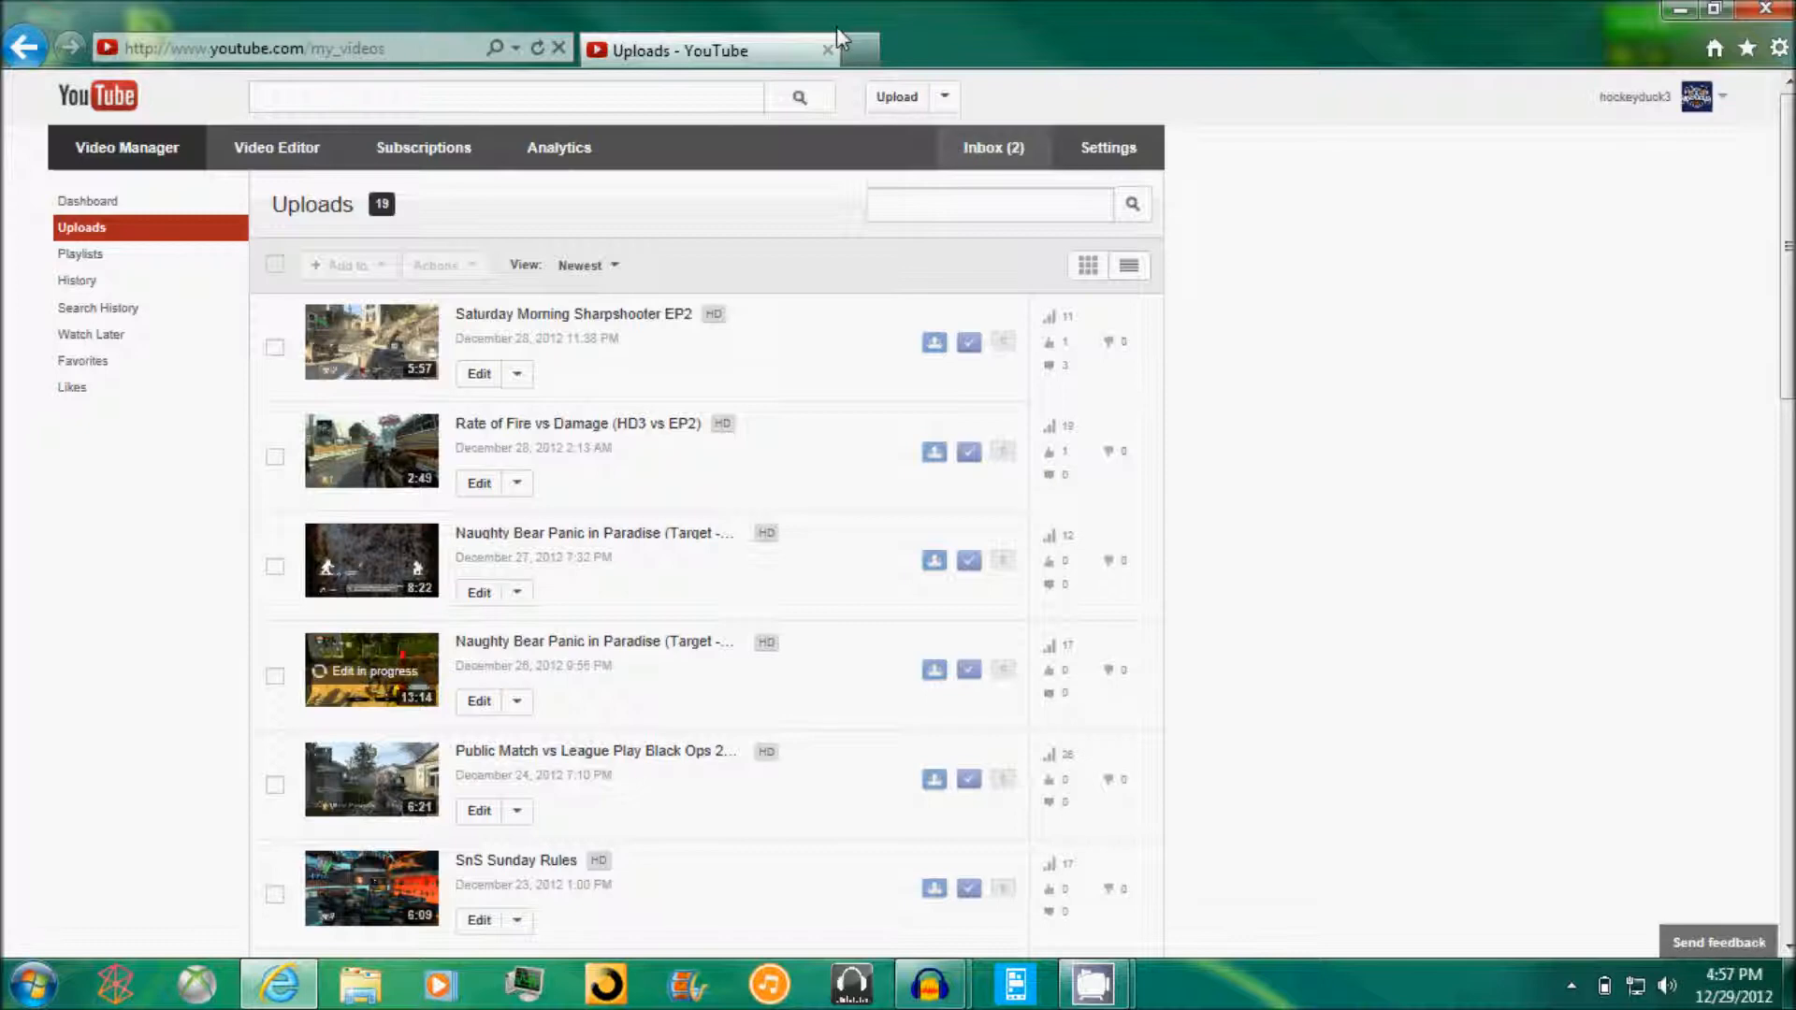
pyautogui.scroll(-3)
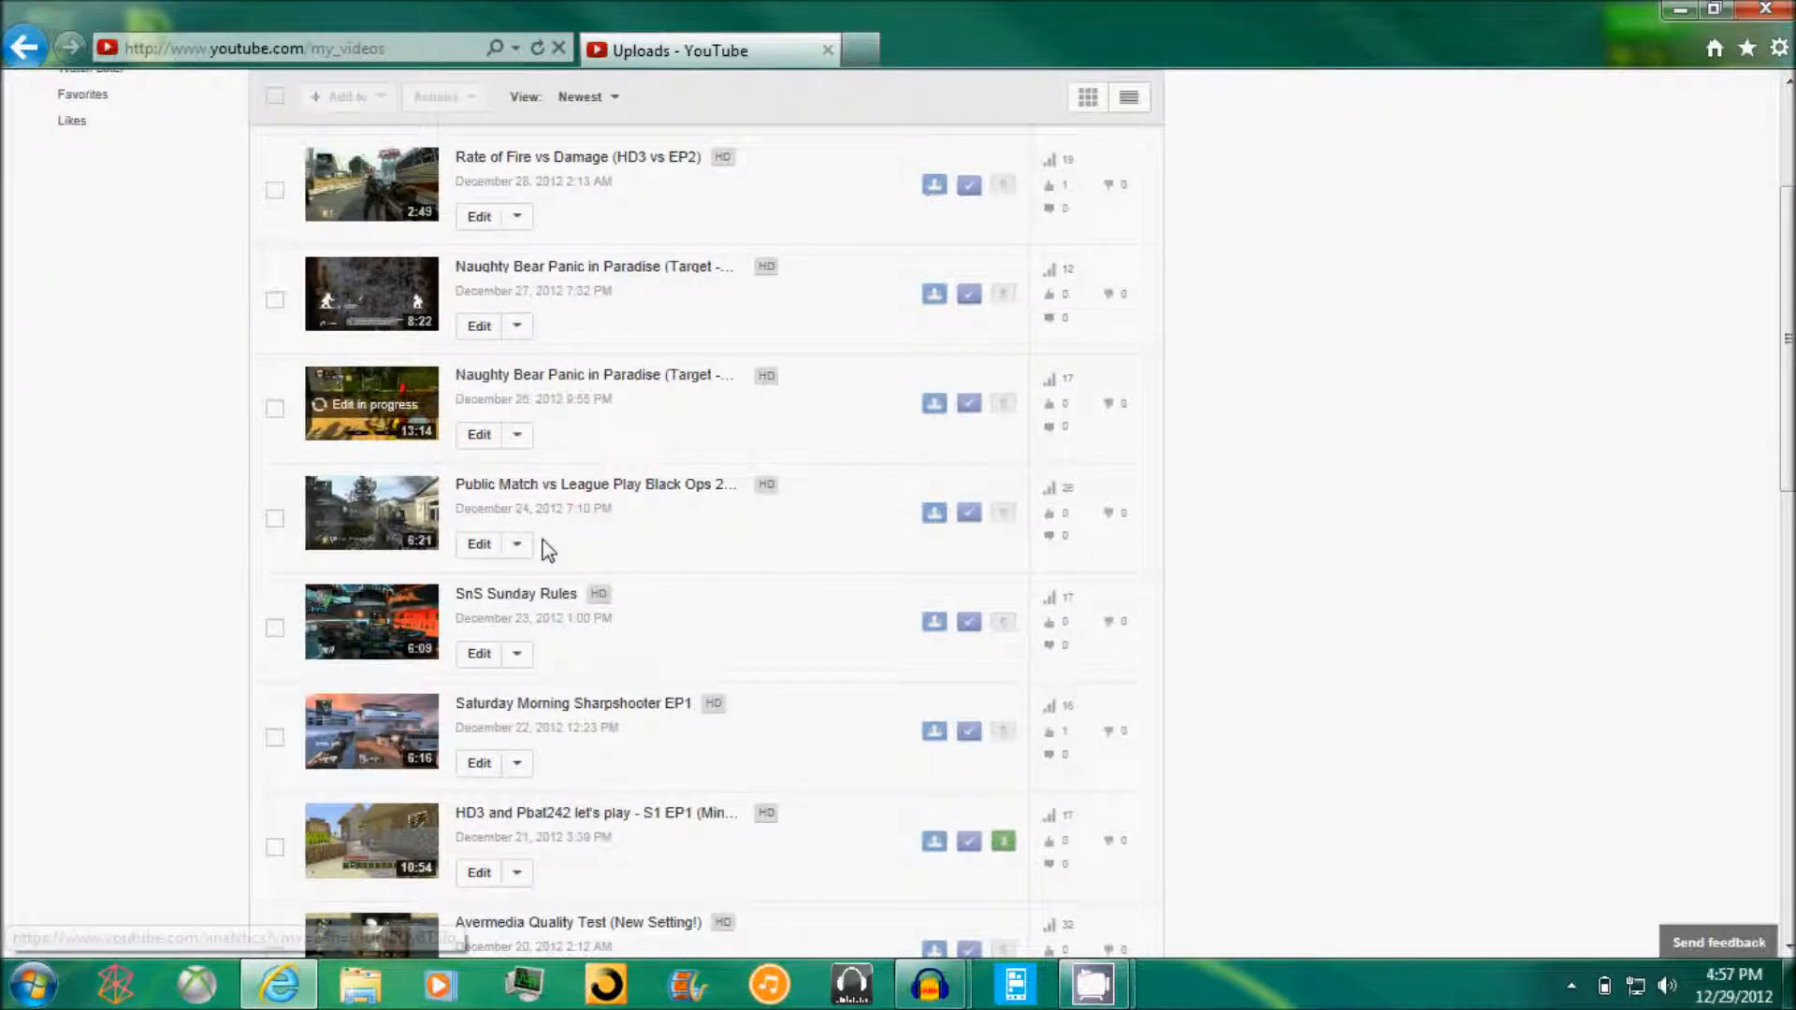
pyautogui.click(516, 545)
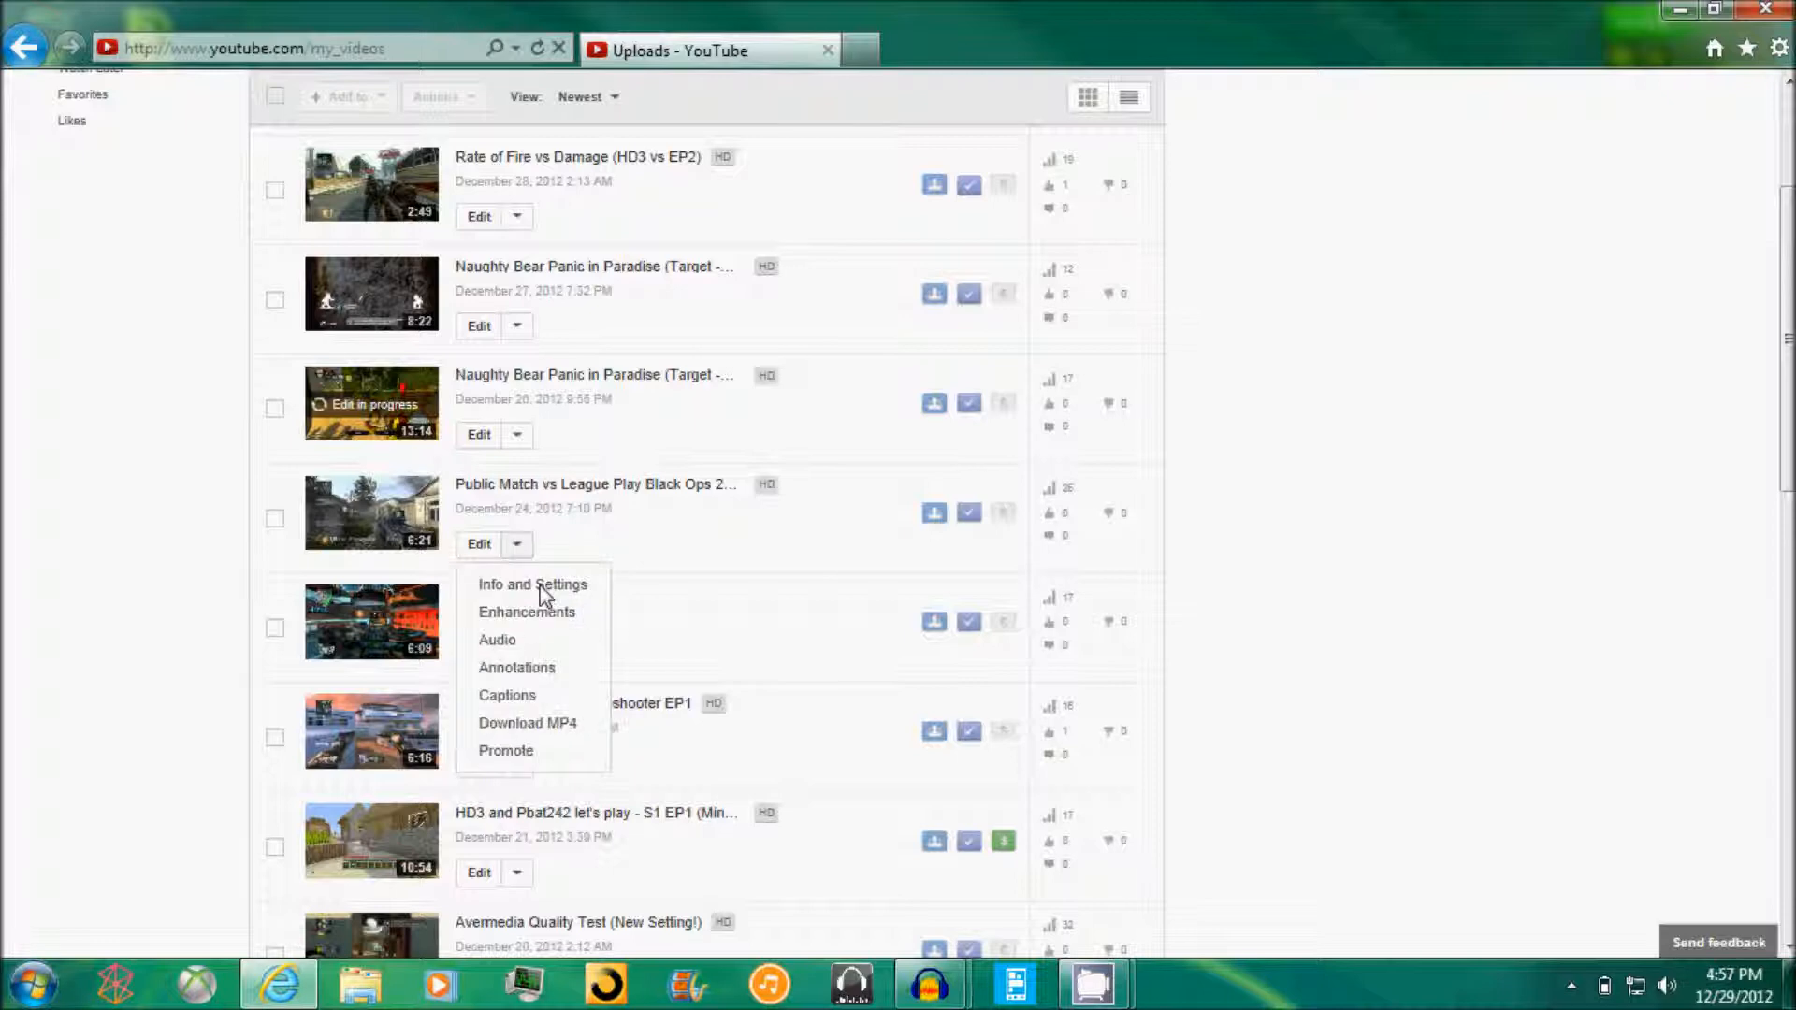
# Preview Auto-fix on the video's Enhancements page, then play it on its watch page.
pyautogui.click(525, 610)
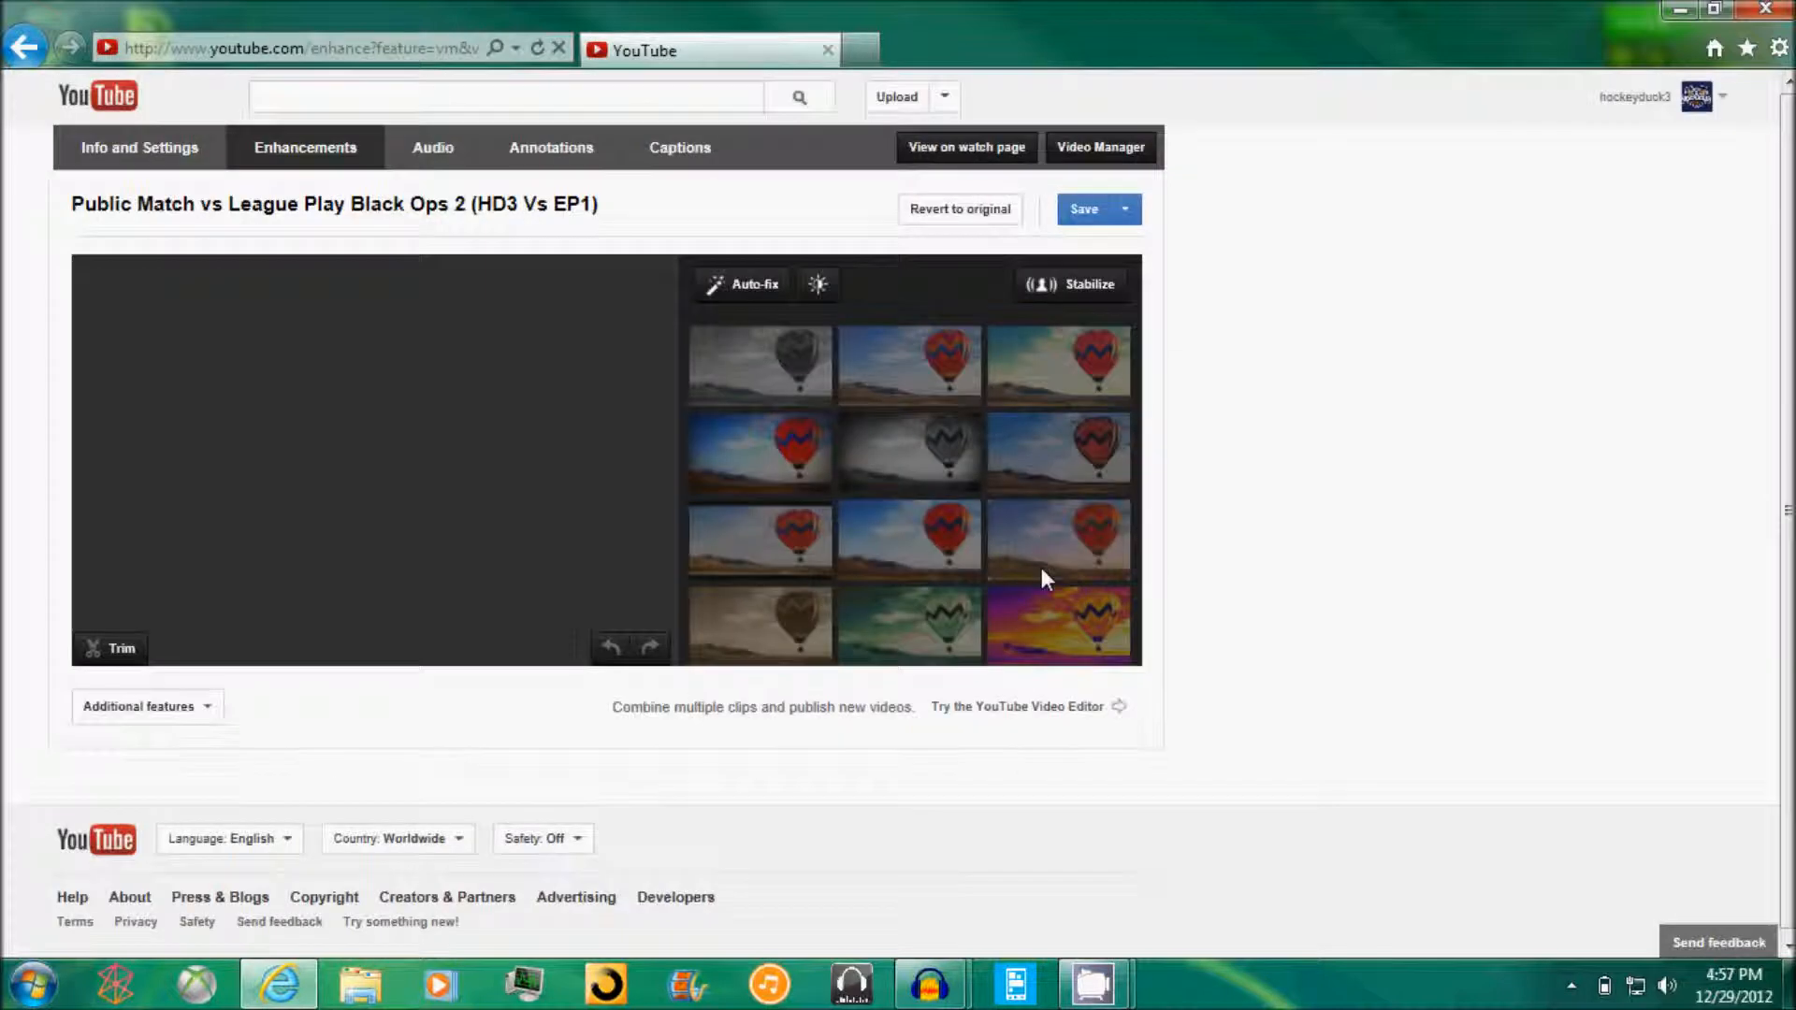
pyautogui.moveTo(733, 290)
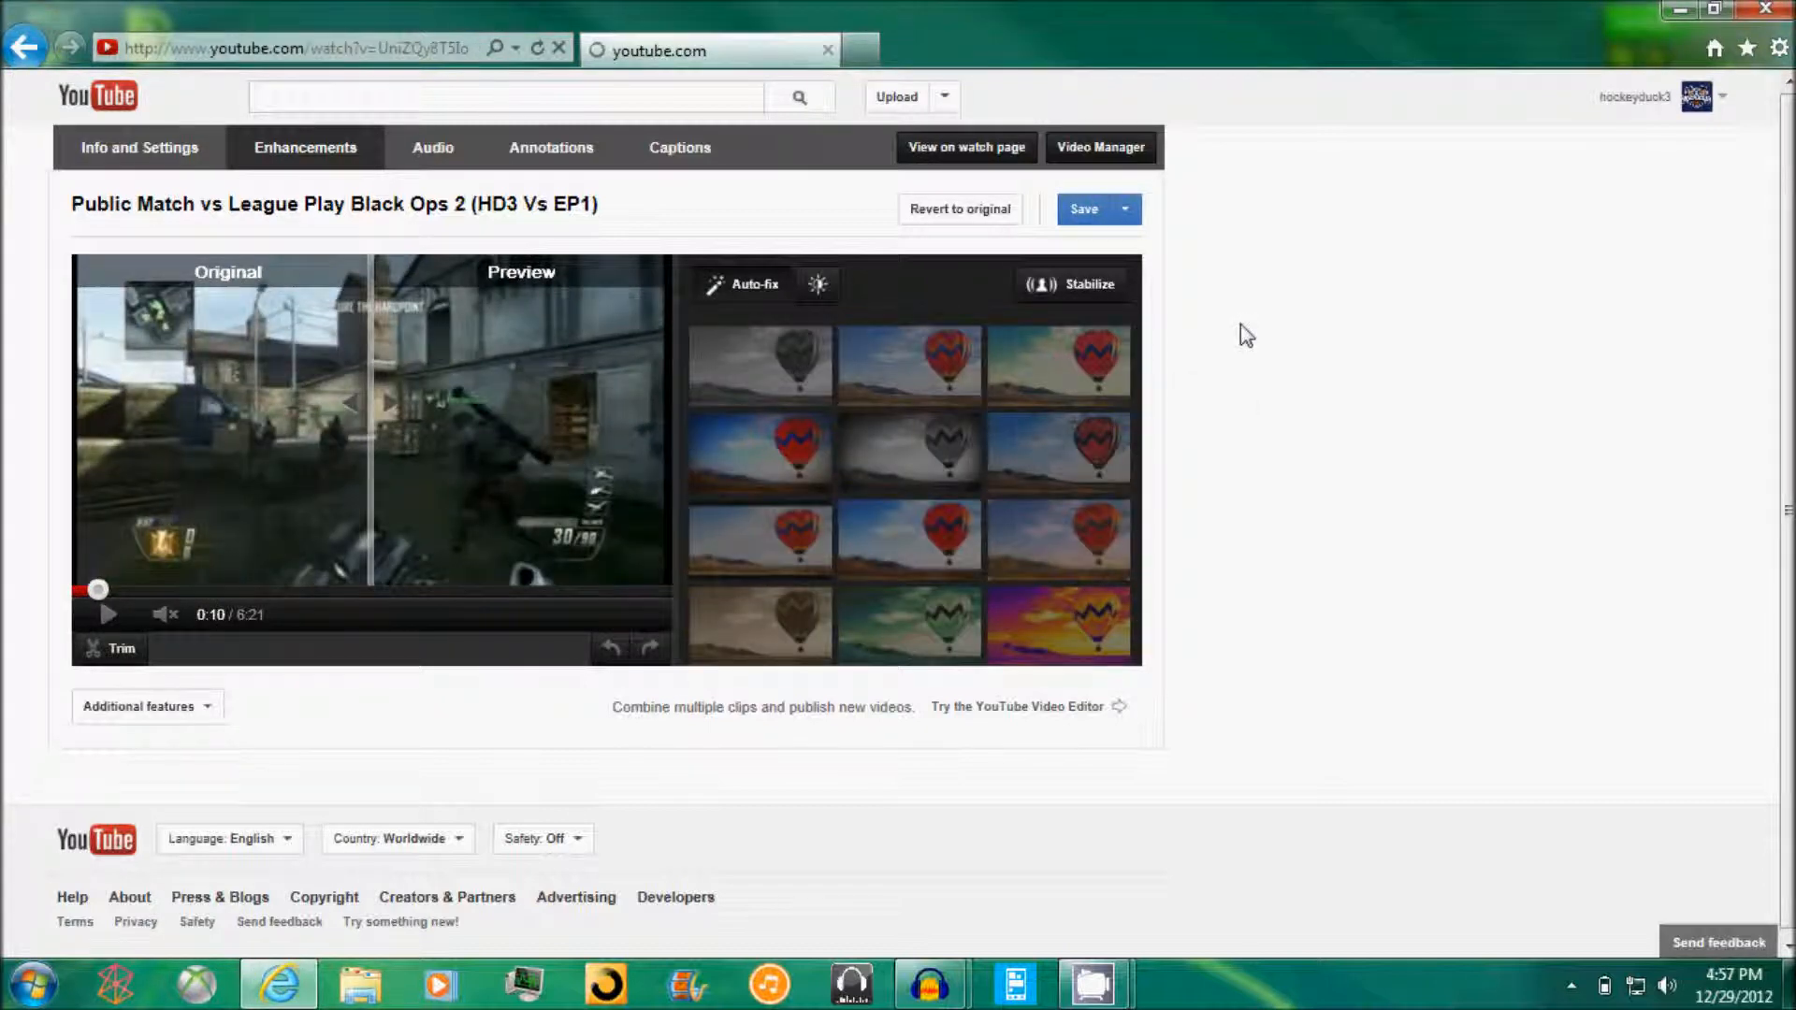
pyautogui.click(965, 147)
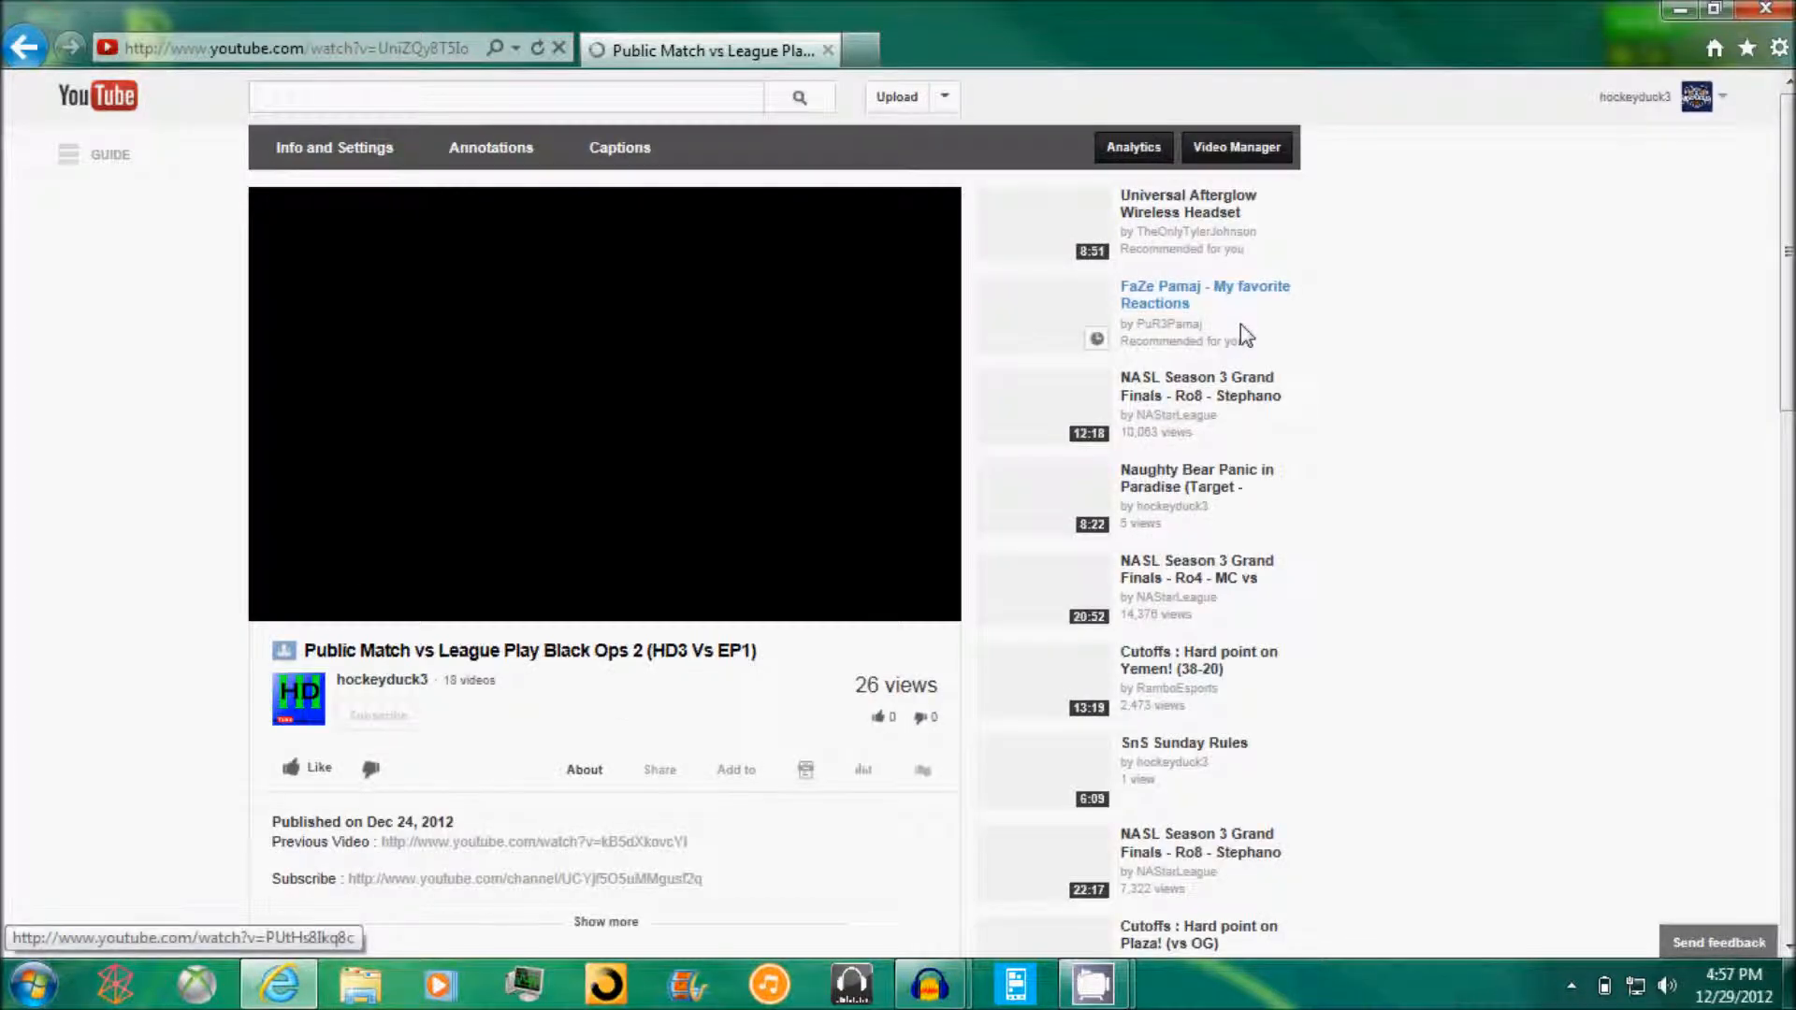
pyautogui.click(603, 403)
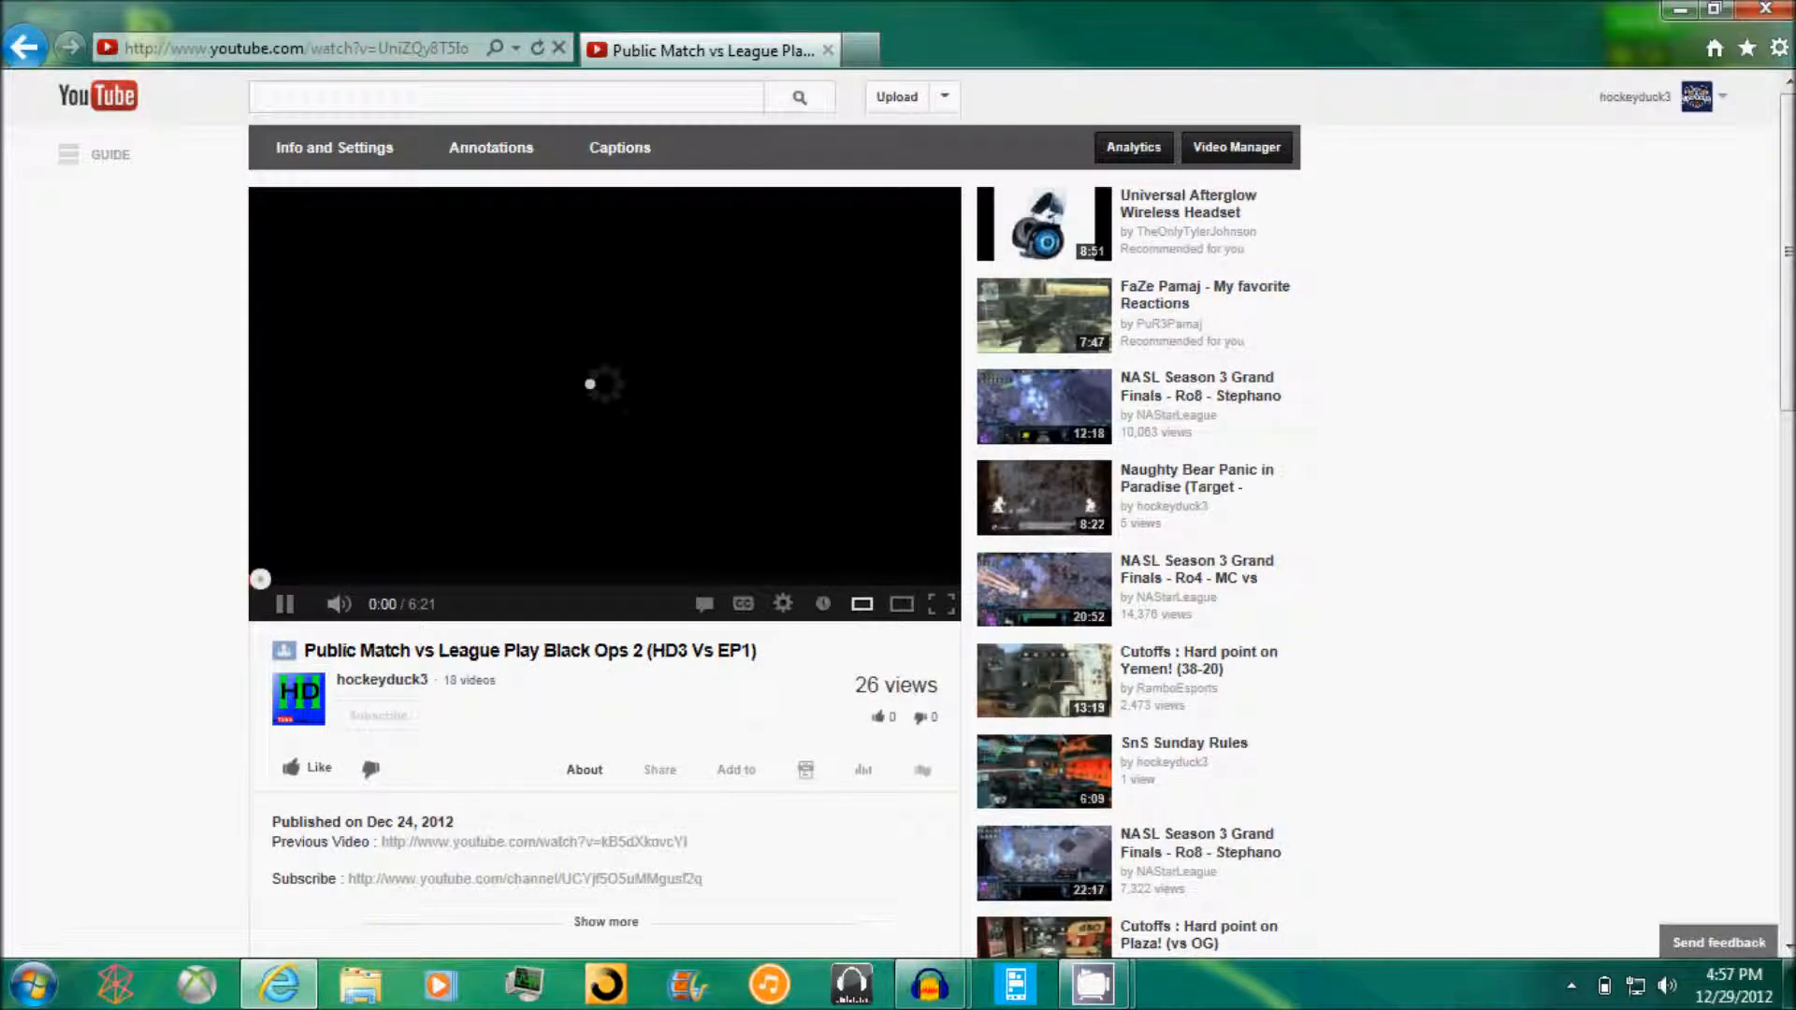